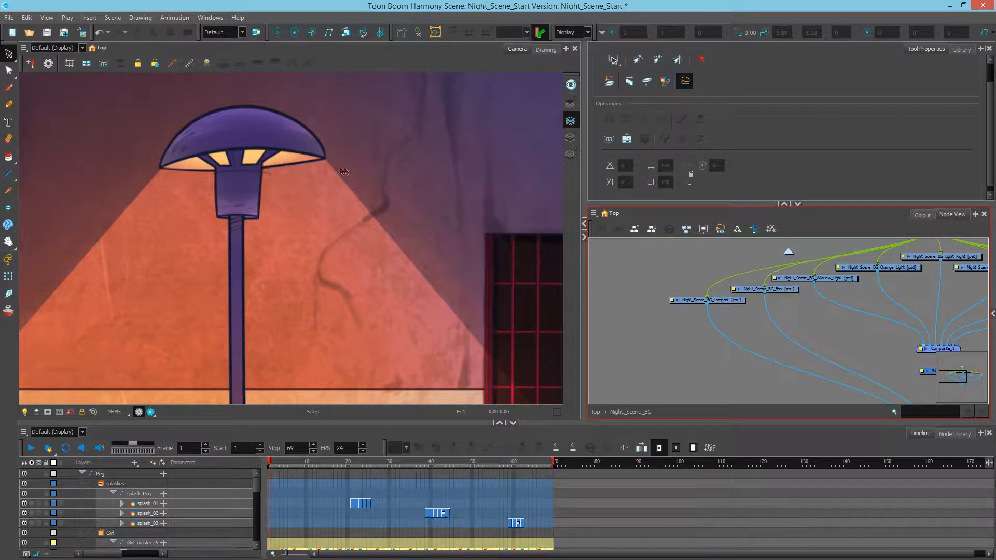
{"action": "mouse_move", "coordinate": [236, 162]}
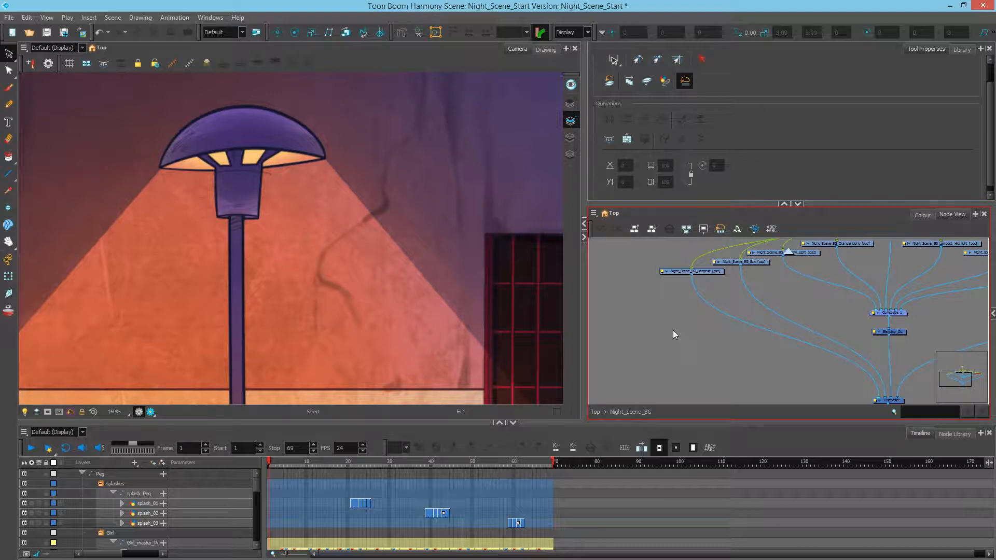
{"action": "mouse_move", "coordinate": [663, 318]}
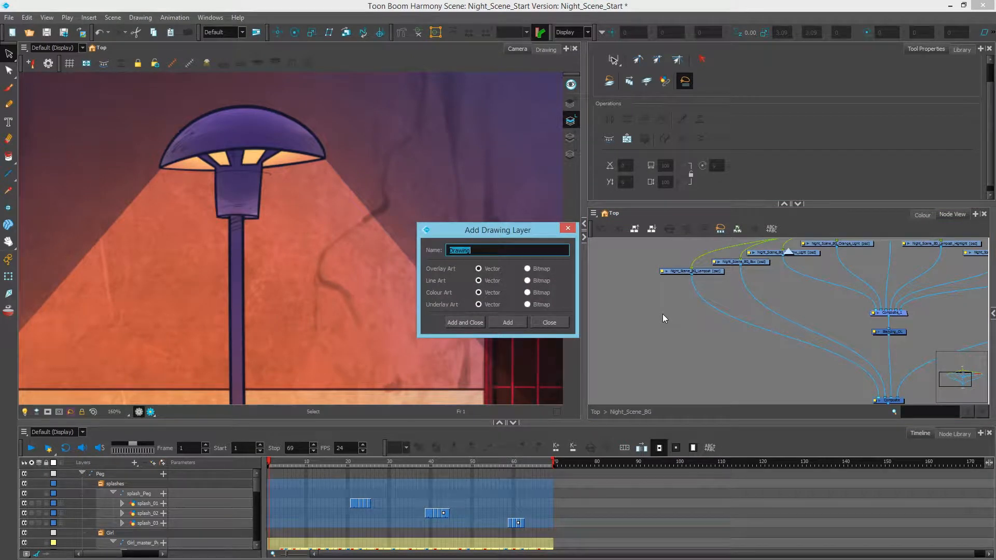
- Add a drawing layer named GlowMatte and wire its node into the bottom composite
{"action": "type", "text": "GlowMatte"}
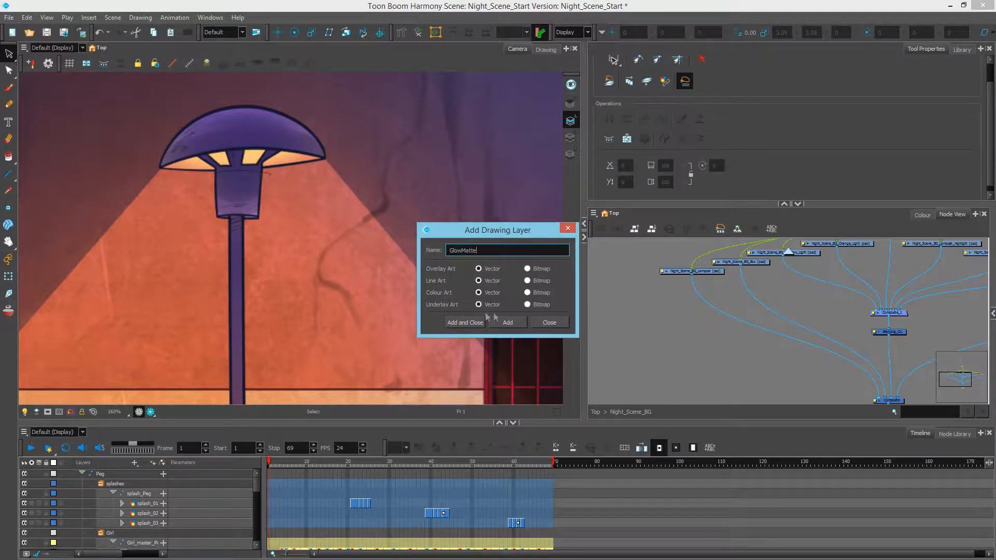
{"action": "left_click", "coordinate": [464, 322]}
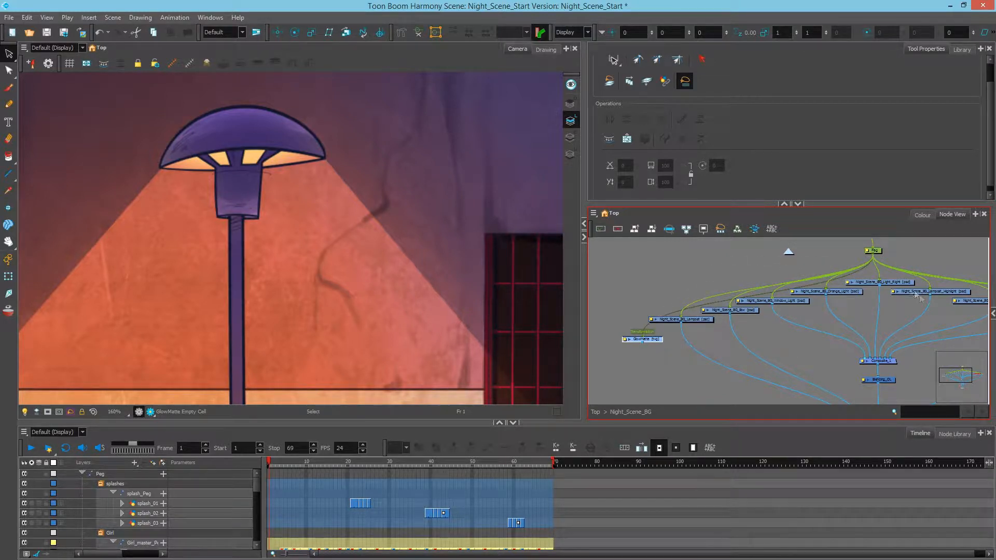
{"action": "left_click_drag", "start_coordinate": [642, 339], "coordinate": [629, 334]}
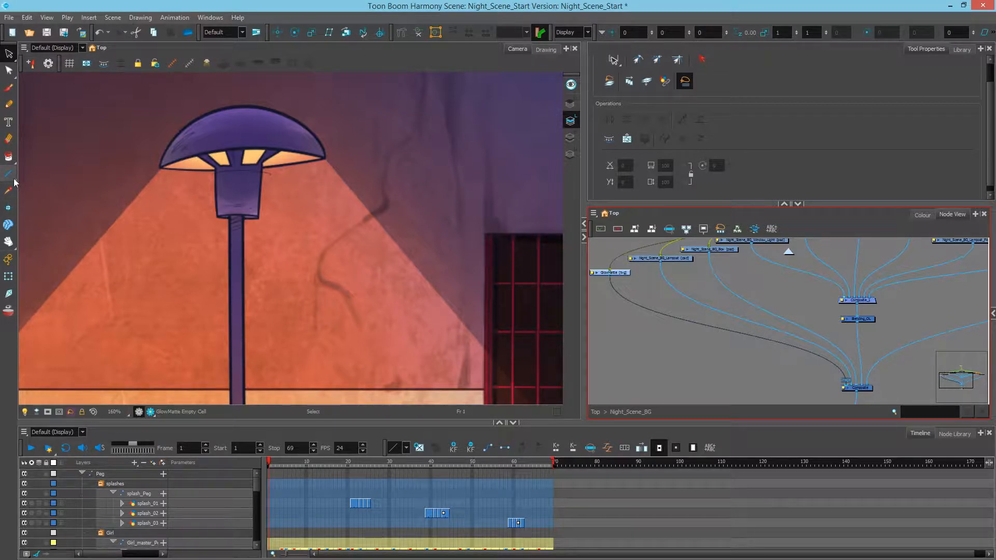
- Choose the Polyline shape tool and enable Auto Close in Tool Properties
{"action": "left_click", "coordinate": [9, 173]}
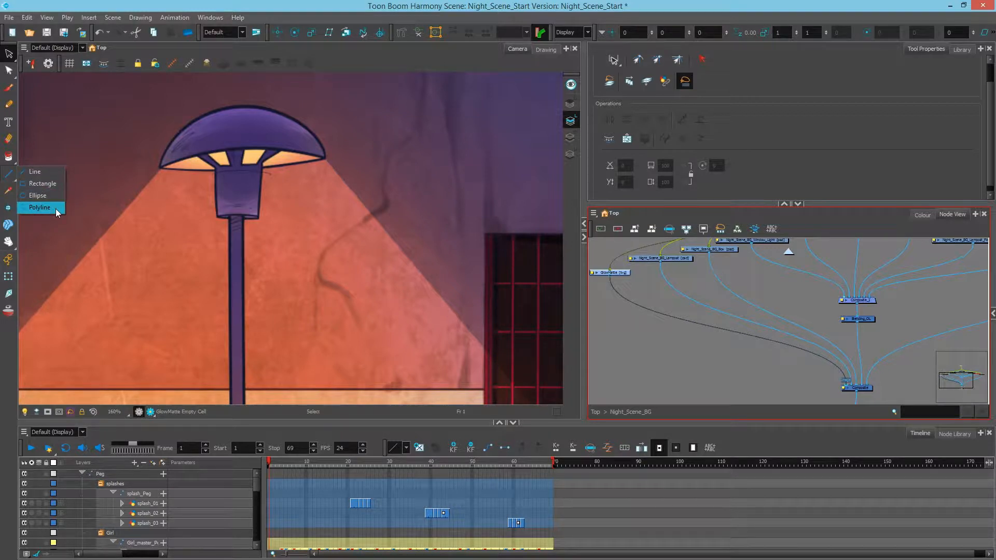
{"action": "left_click", "coordinate": [39, 207]}
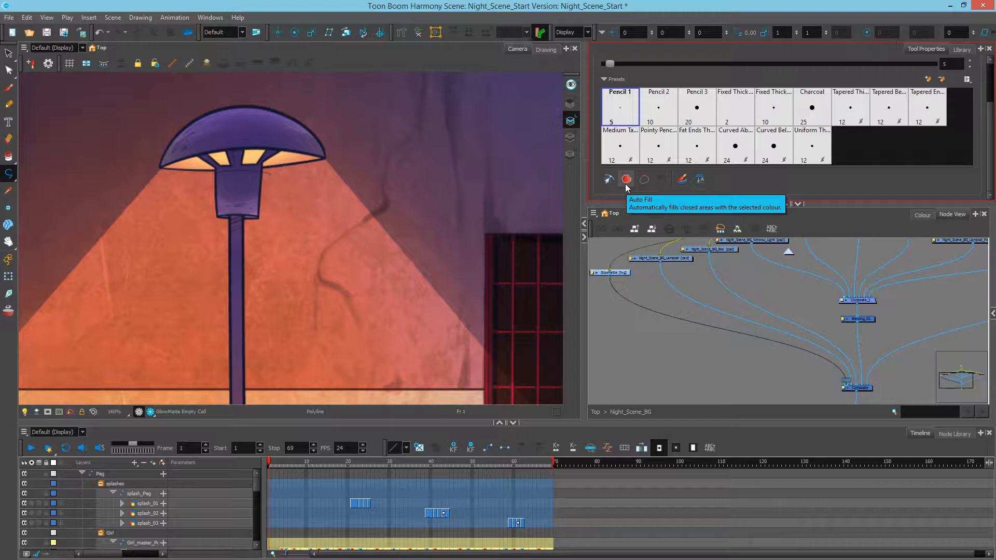
{"action": "mouse_move", "coordinate": [643, 180]}
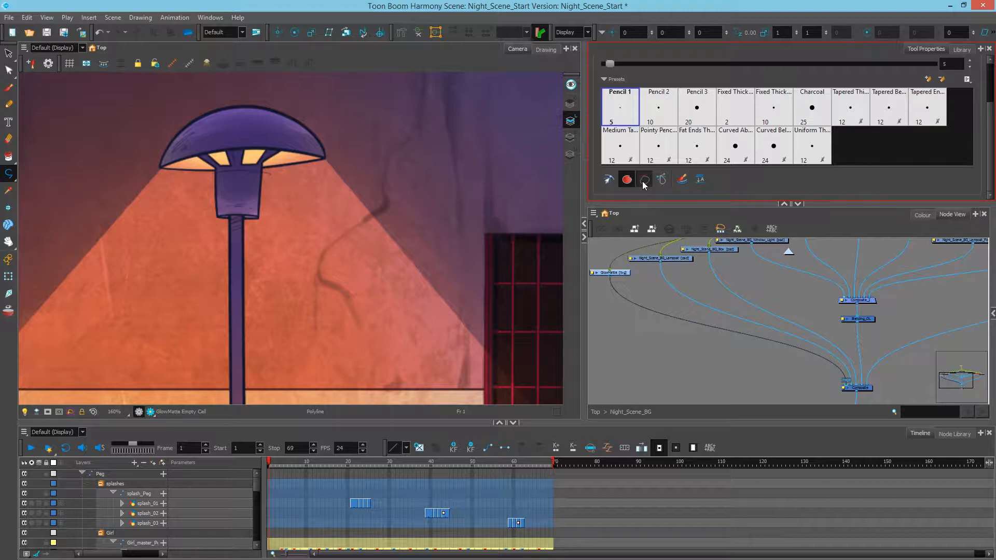
{"action": "left_click", "coordinate": [923, 214]}
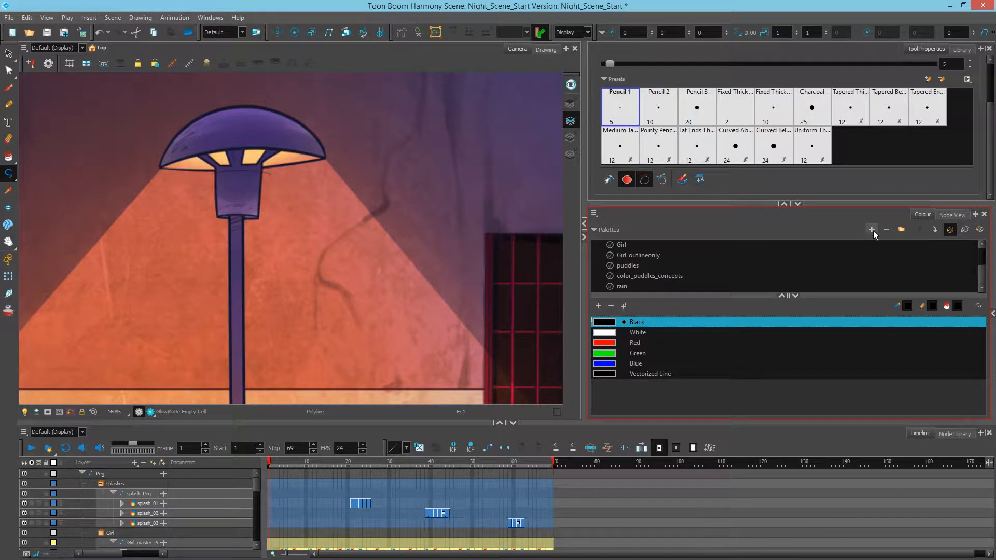
- Create a new colour palette named COMP
{"action": "left_click", "coordinate": [872, 229]}
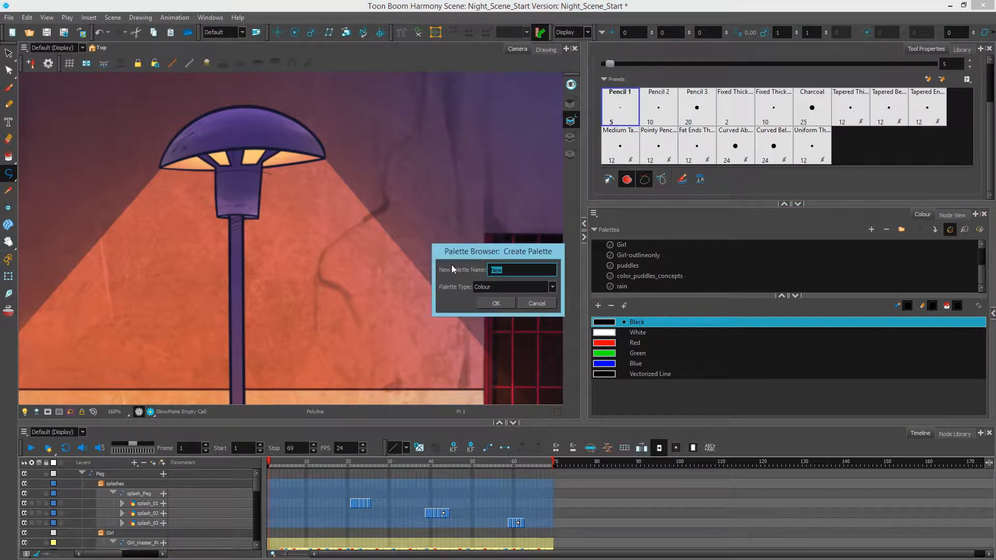
{"action": "type", "text": "COMP"}
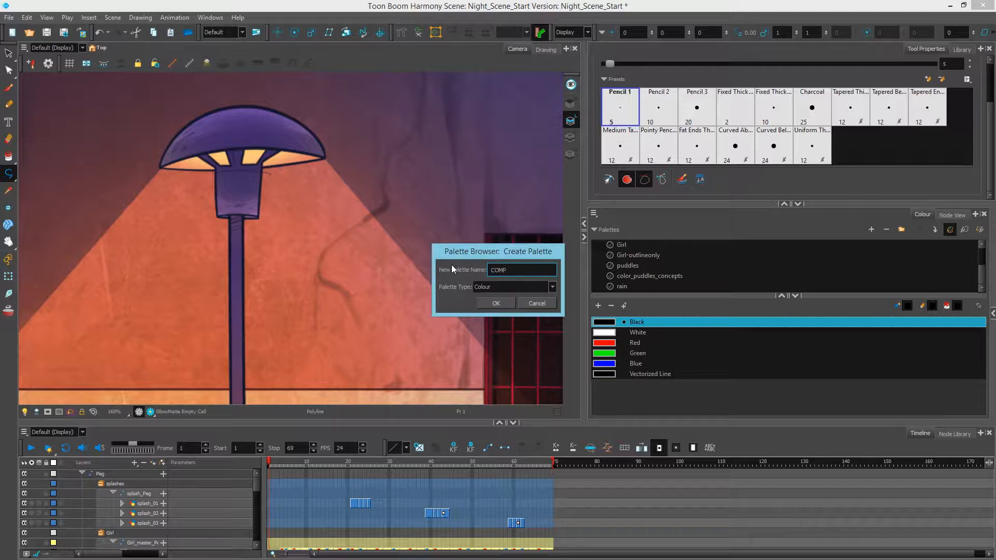
{"action": "left_click", "coordinate": [496, 303]}
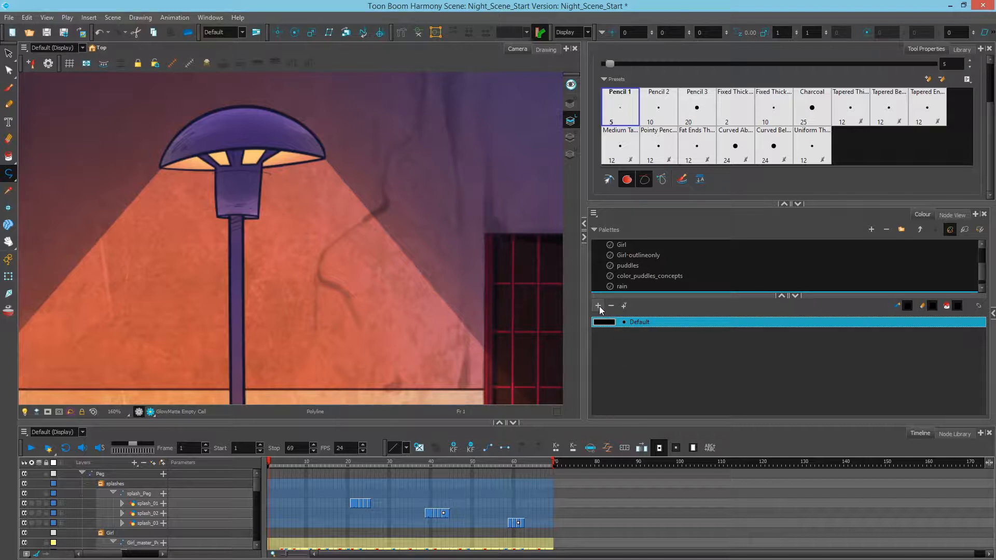
- Add two colour swatches to COMP, named Matte and RED
{"action": "left_click", "coordinate": [597, 306]}
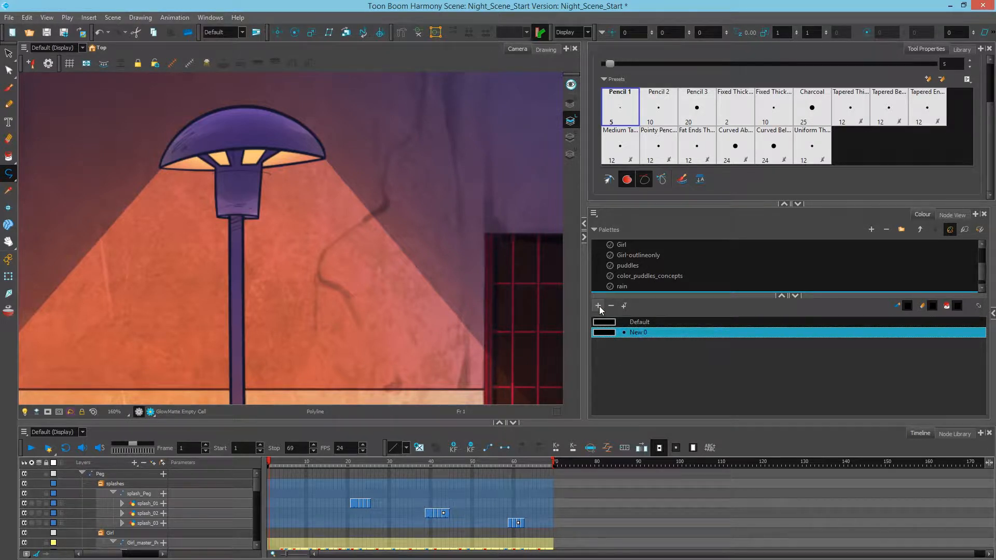
{"action": "double_click", "coordinate": [639, 332]}
{"action": "type", "text": "Matte"}
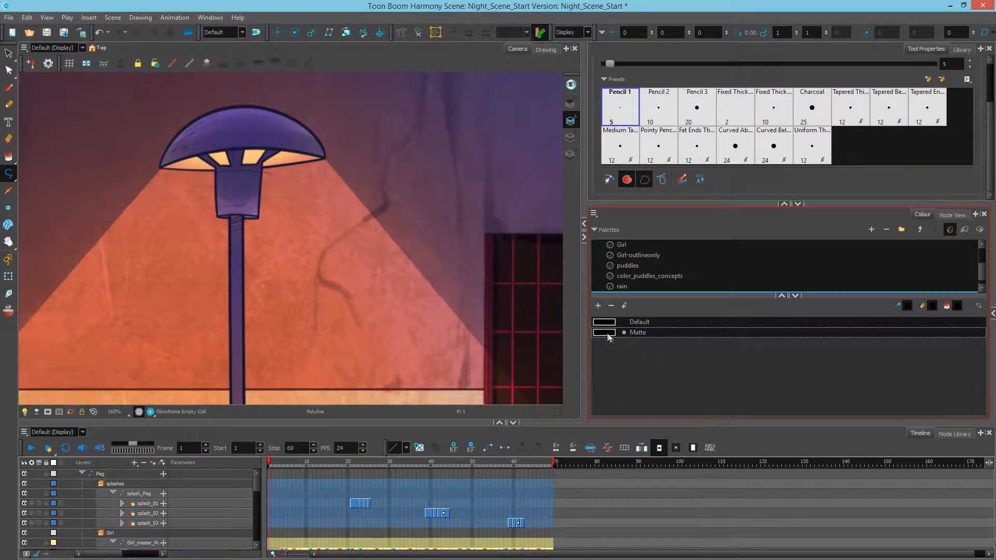
{"action": "mouse_move", "coordinate": [613, 342]}
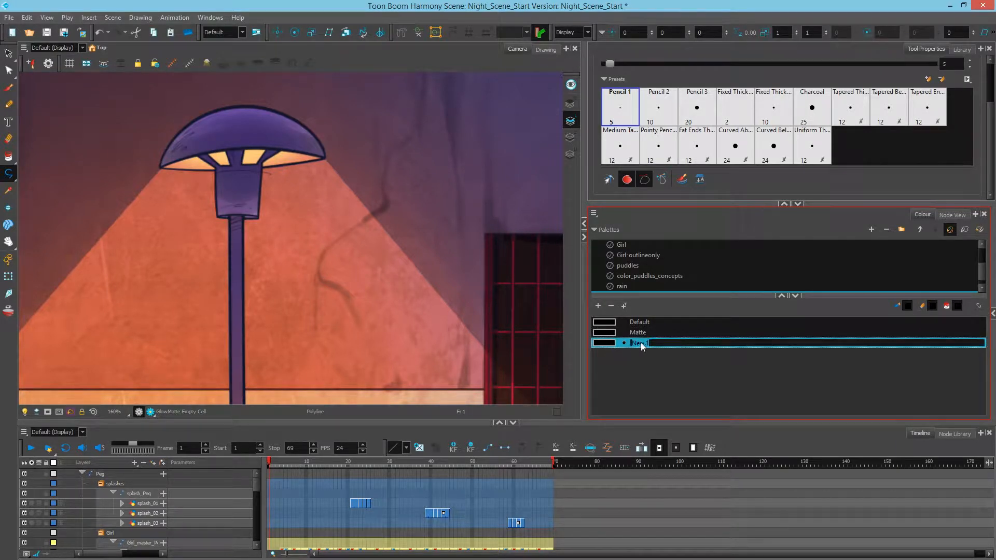
{"action": "type", "text": "RED"}
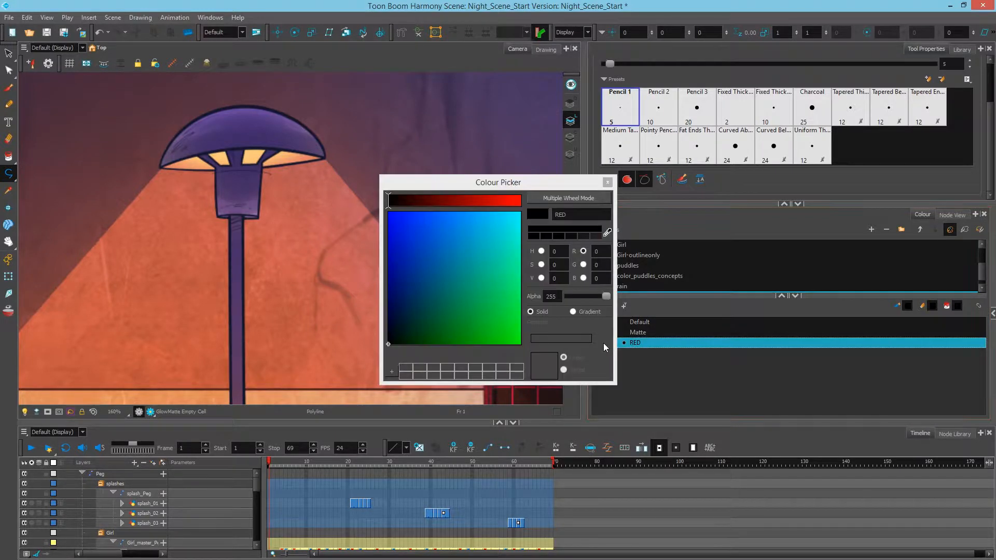
- Set the RED swatch to R 255 G 0 B 0, then select the Matte swatch
{"action": "left_click", "coordinate": [514, 201]}
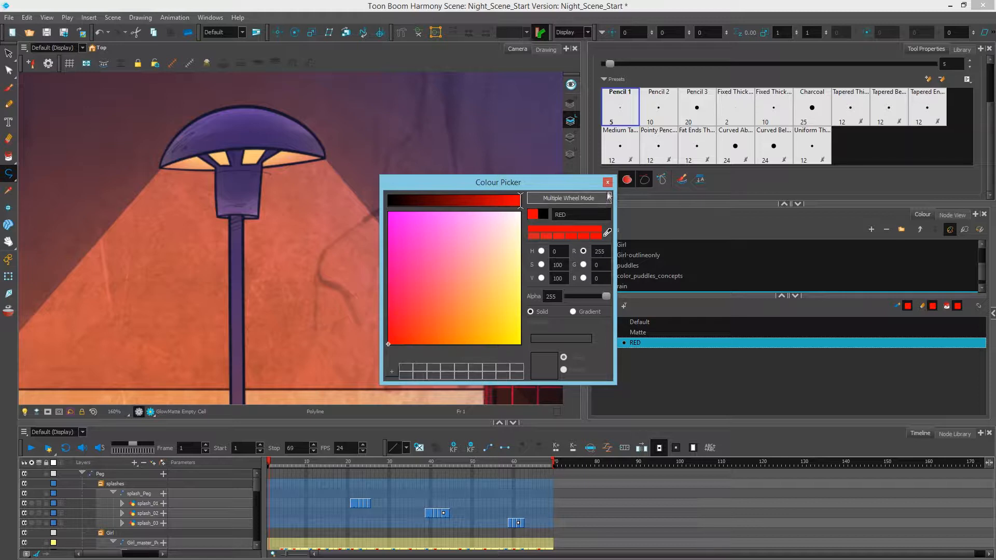
{"action": "left_click", "coordinate": [606, 182]}
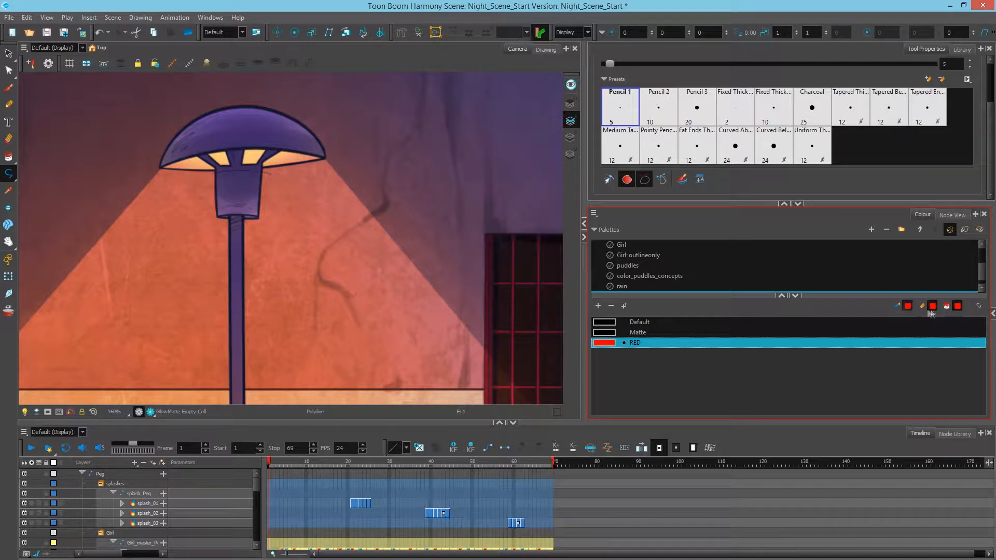
{"action": "mouse_move", "coordinate": [958, 306]}
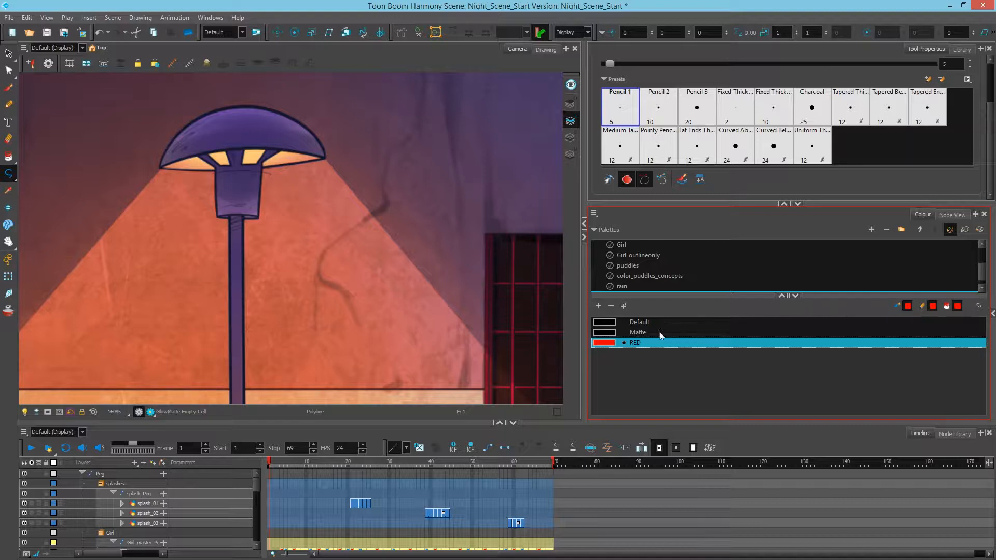
{"action": "left_click", "coordinate": [638, 332]}
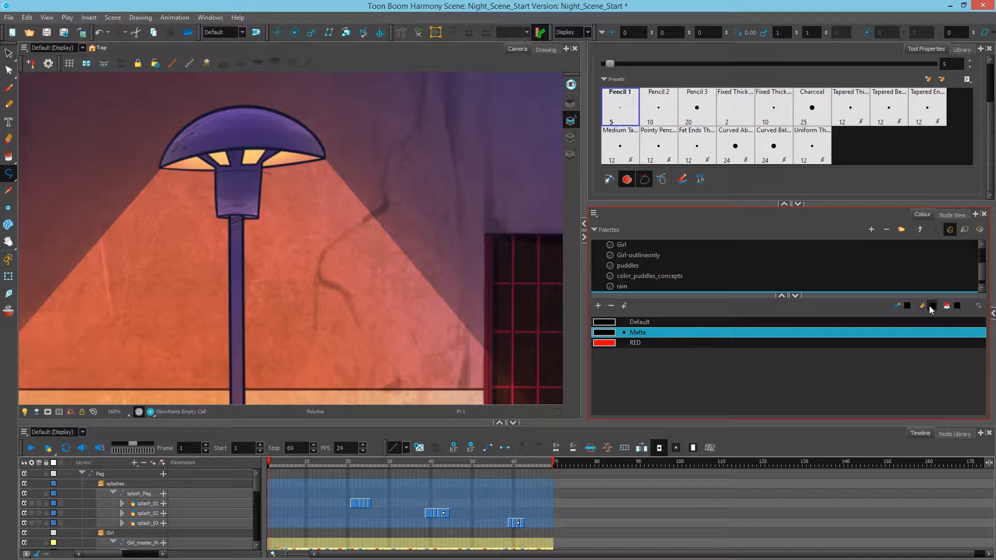
{"action": "left_click", "coordinate": [635, 342]}
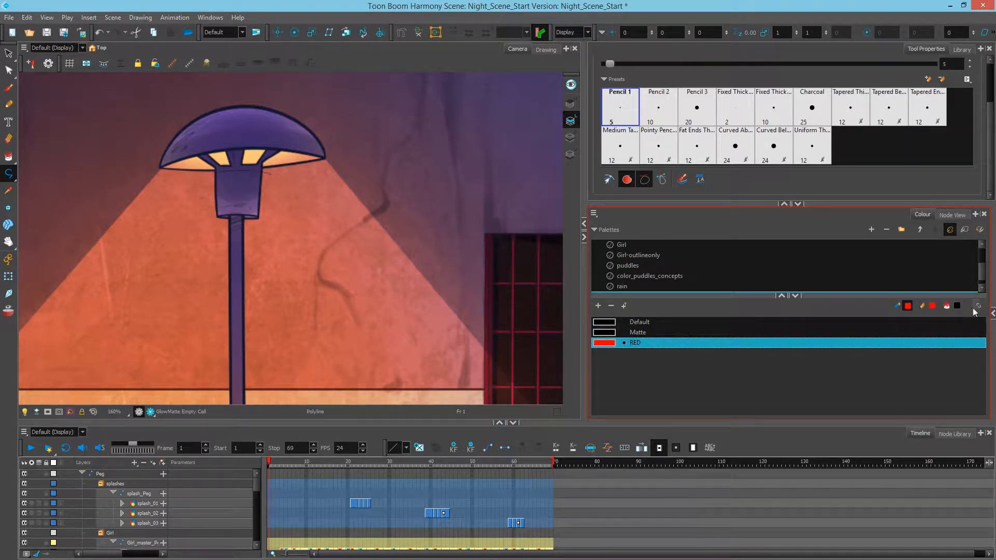
{"action": "mouse_move", "coordinate": [186, 181]}
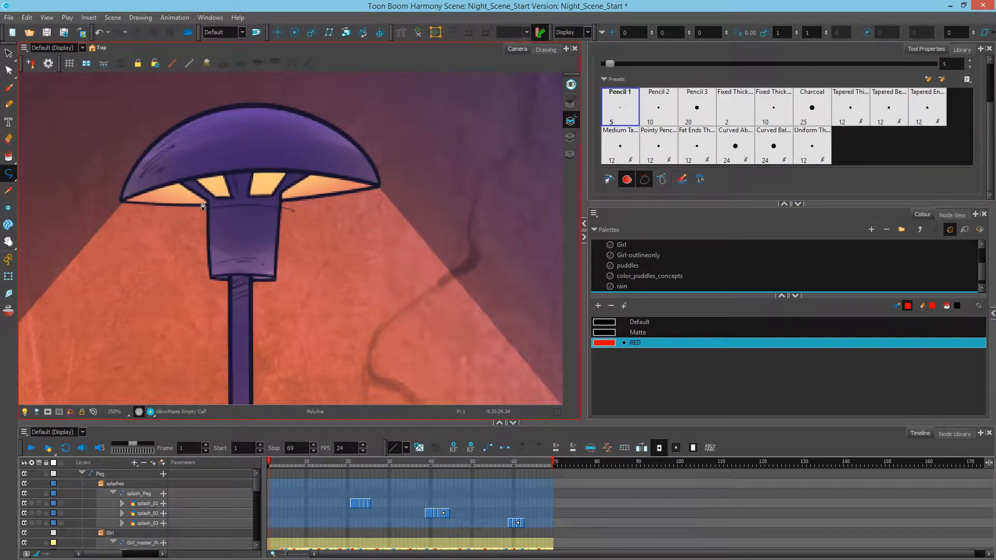
- Trace filled polyline shapes over all four lit lamp window openings on GlowMatte
{"action": "left_click", "coordinate": [952, 215]}
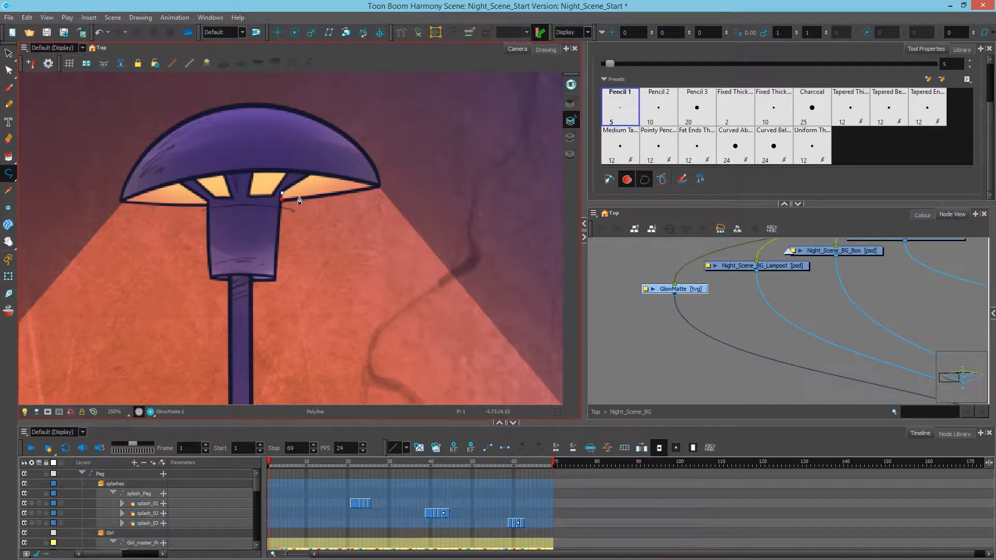
{"action": "left_click_drag", "start_coordinate": [282, 197], "coordinate": [340, 194]}
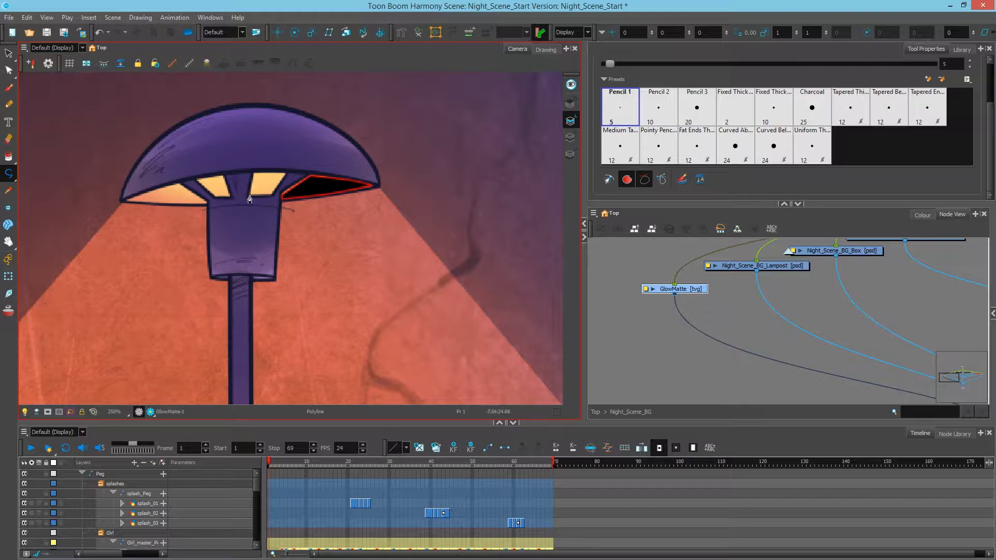
{"action": "mouse_move", "coordinate": [269, 199]}
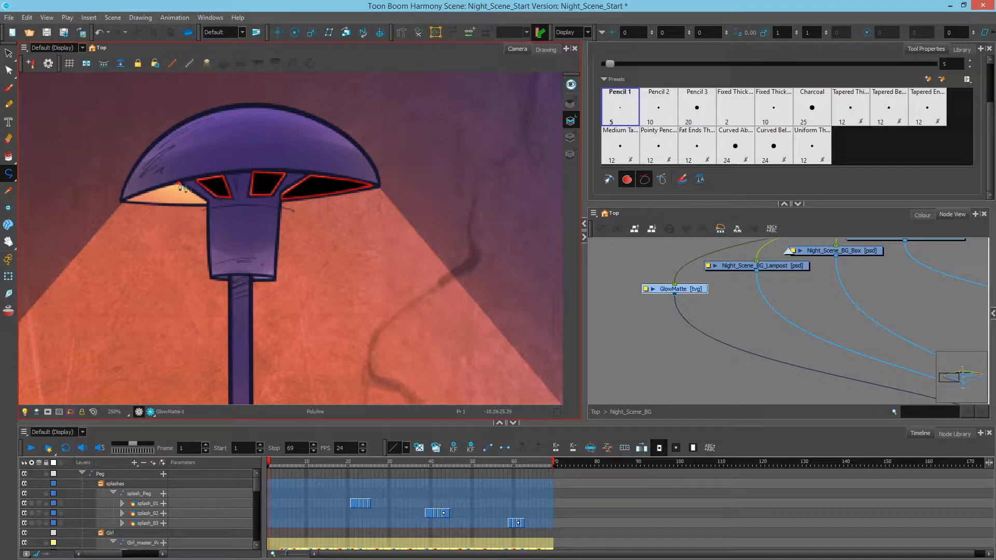
{"action": "left_click_drag", "start_coordinate": [180, 184], "coordinate": [209, 205]}
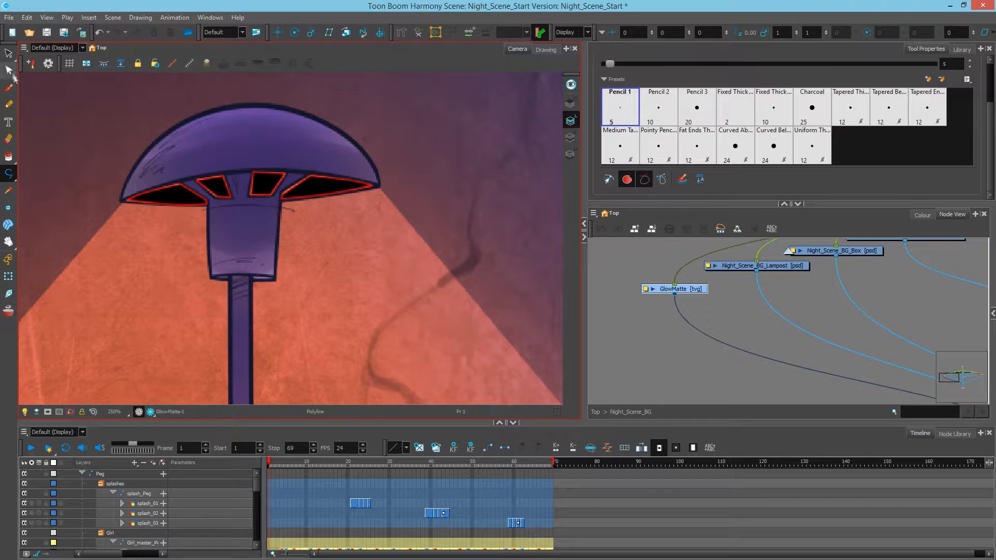
- In the Drawing view, select and delete the red outline strokes of the window shapes
{"action": "left_click", "coordinate": [8, 54]}
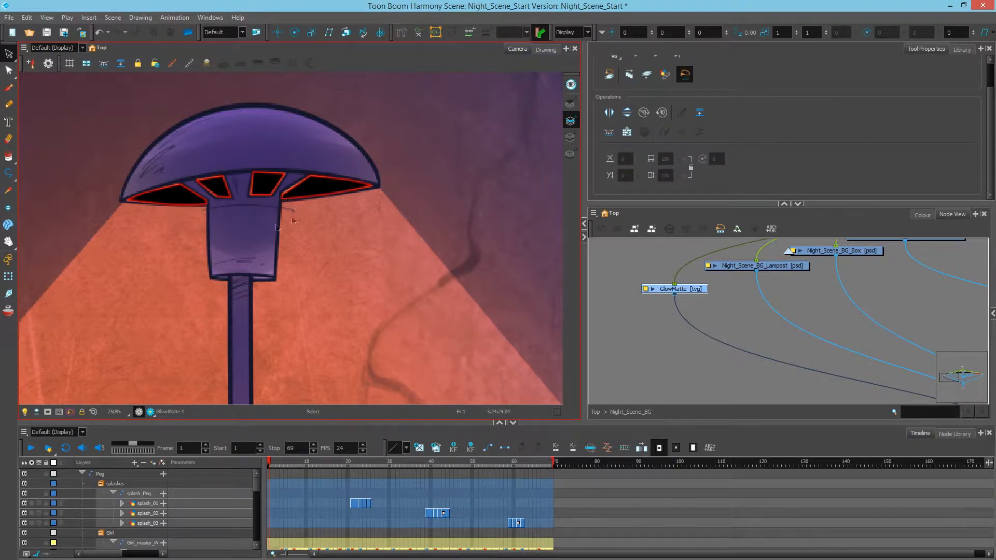
{"action": "left_click", "coordinate": [545, 50]}
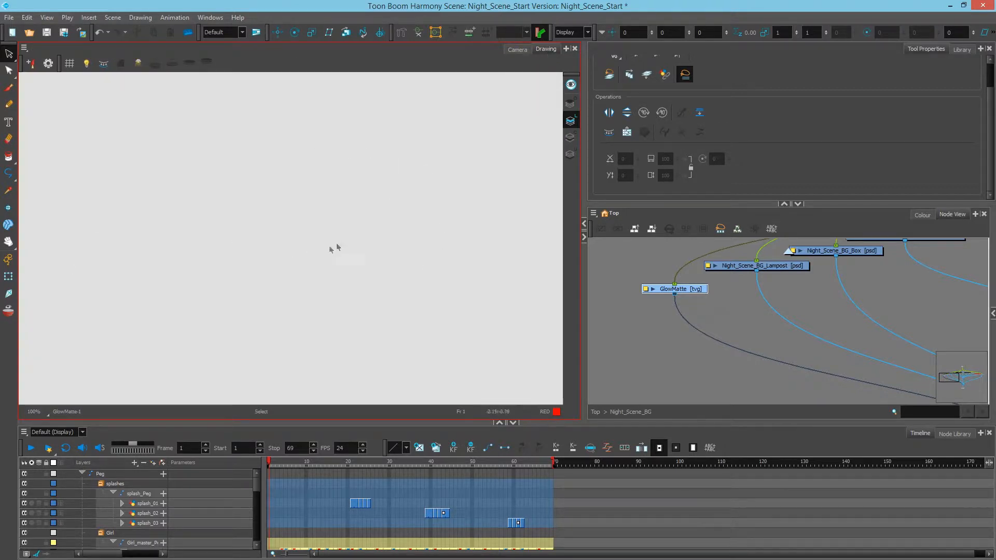
{"action": "mouse_move", "coordinate": [311, 234]}
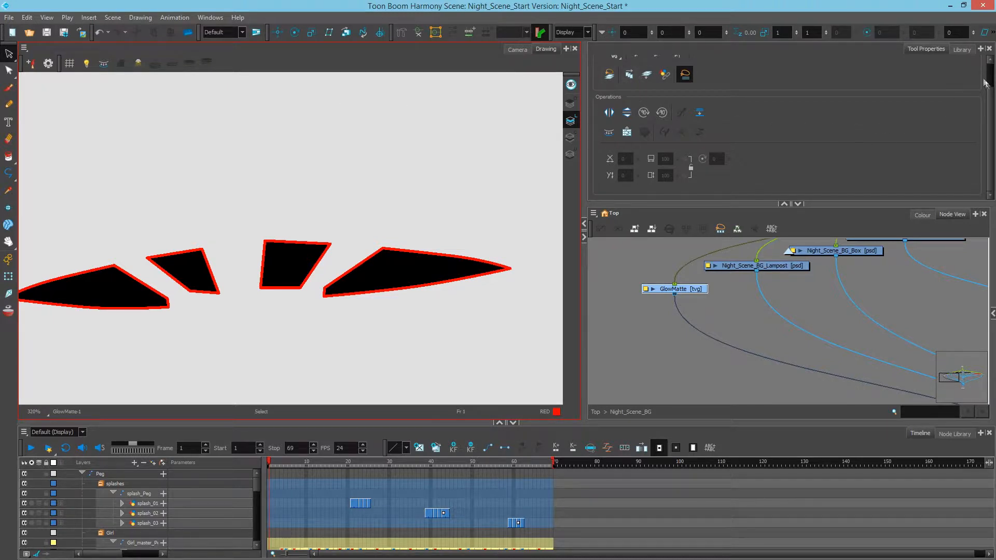
{"action": "left_click", "coordinate": [613, 83]}
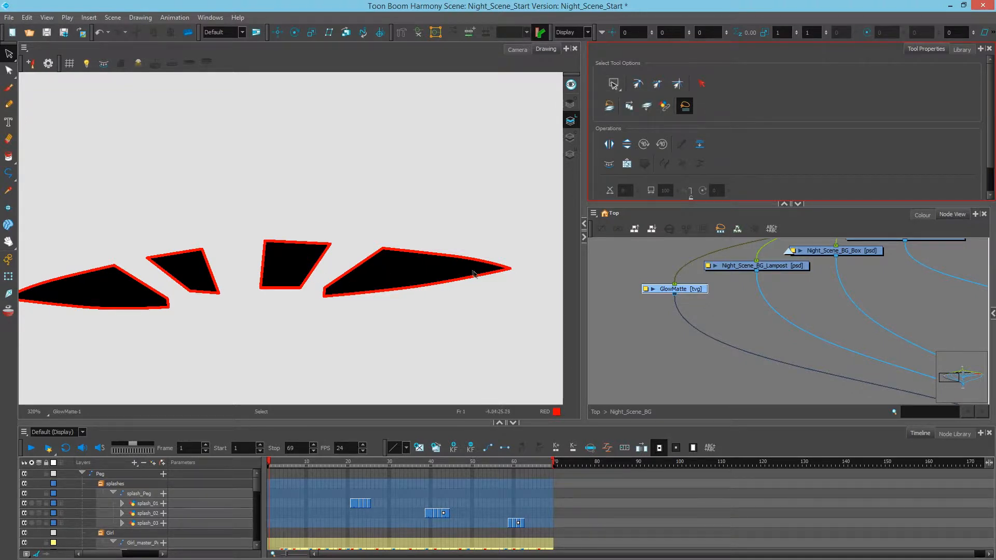
{"action": "left_click", "coordinate": [416, 273]}
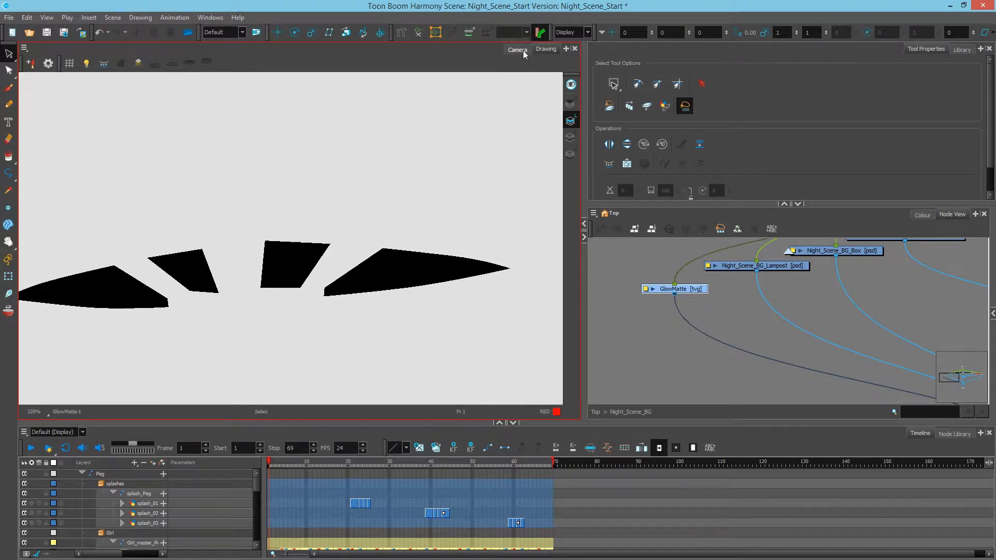
- Return to the Camera view showing the lamp with black matte window shapes
{"action": "left_click", "coordinate": [517, 50]}
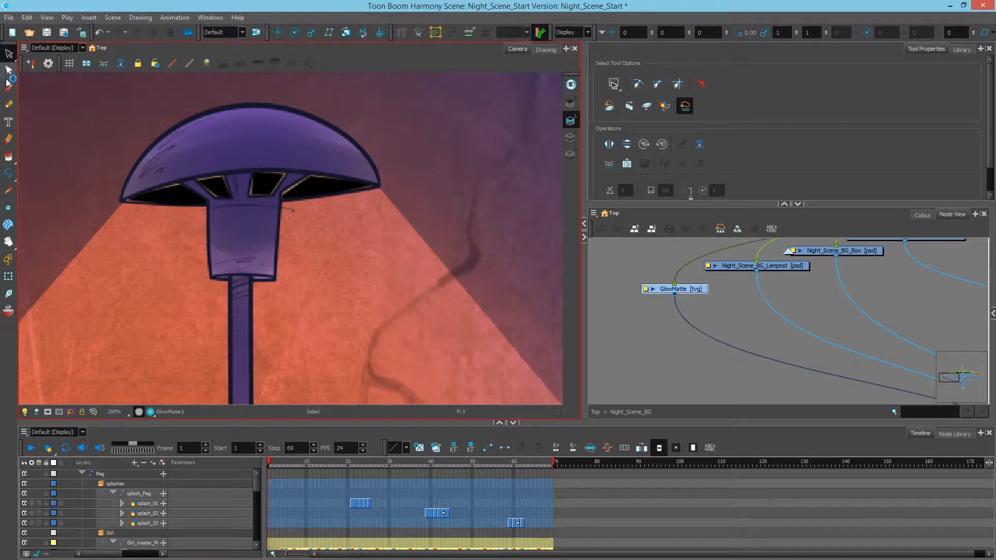
{"action": "left_click", "coordinate": [8, 70]}
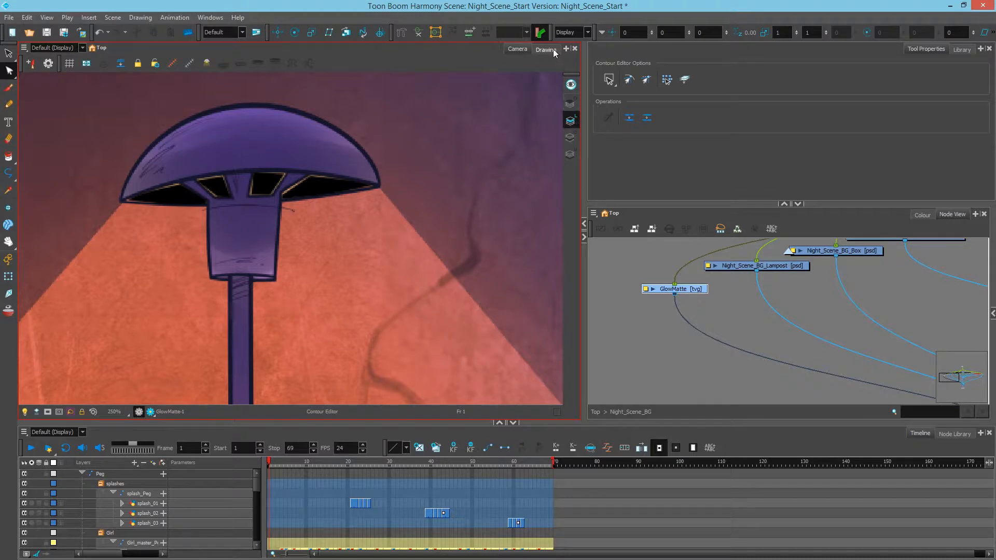
- Zoom out on the street scene and show the Node Library in the bottom panel
{"action": "left_click", "coordinate": [317, 187]}
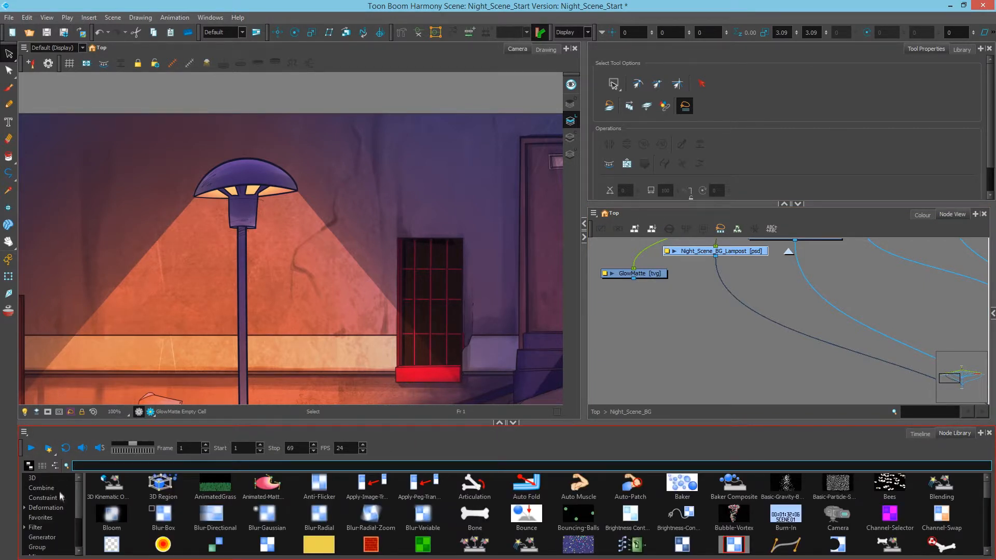
- Add a Cutter node from Favorites beside GlowMatte and set it to Inverted
{"action": "left_click", "coordinate": [40, 518]}
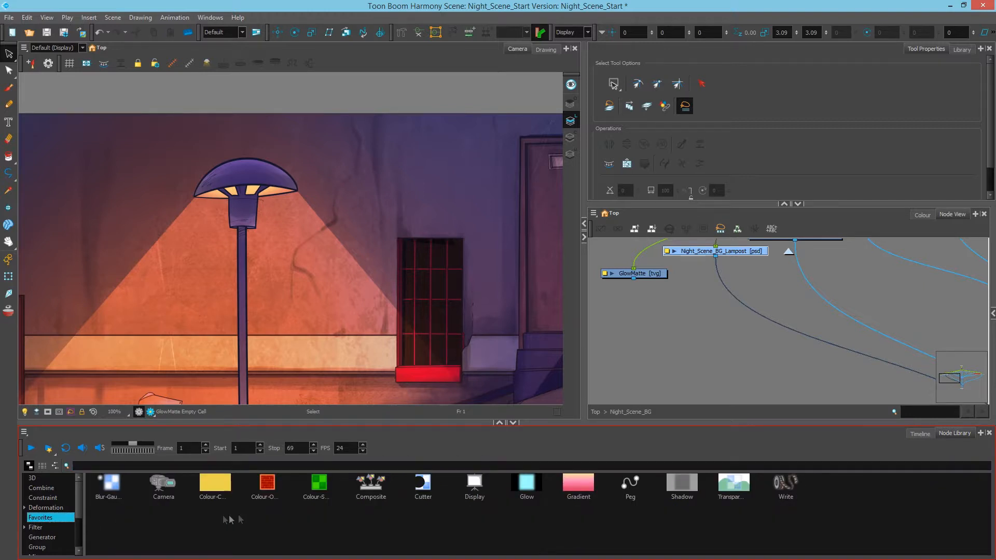
{"action": "left_click", "coordinate": [422, 483]}
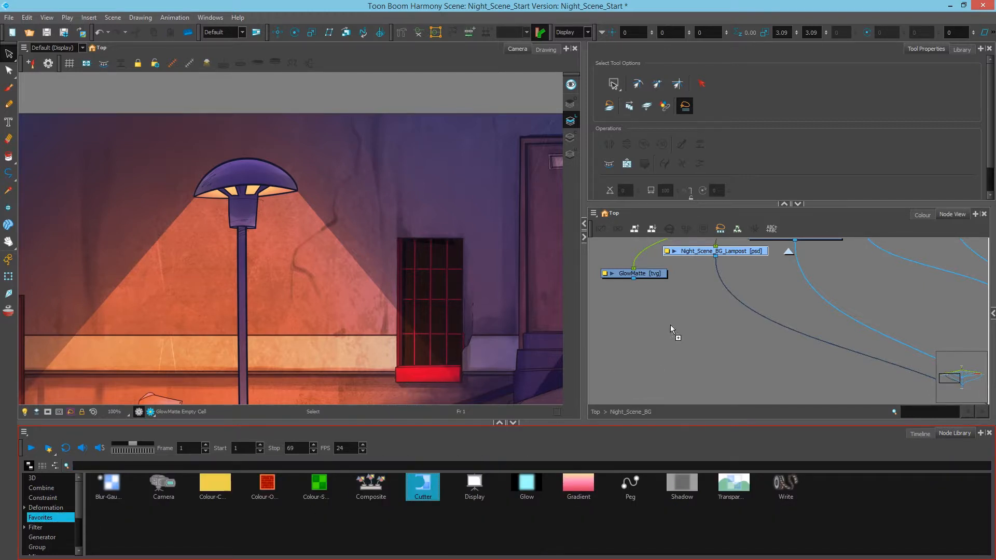
{"action": "left_click_drag", "start_coordinate": [422, 481], "coordinate": [669, 325]}
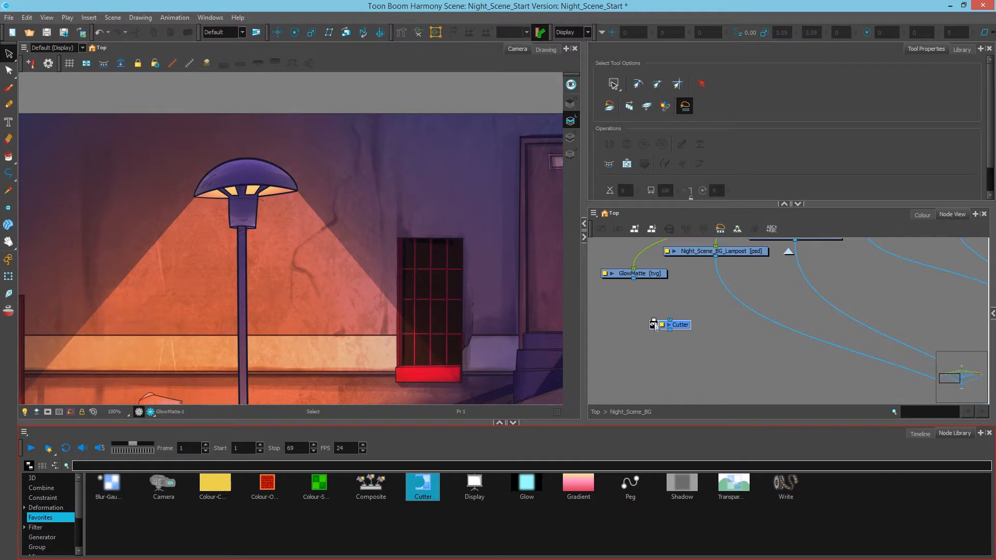
{"action": "mouse_move", "coordinate": [655, 326]}
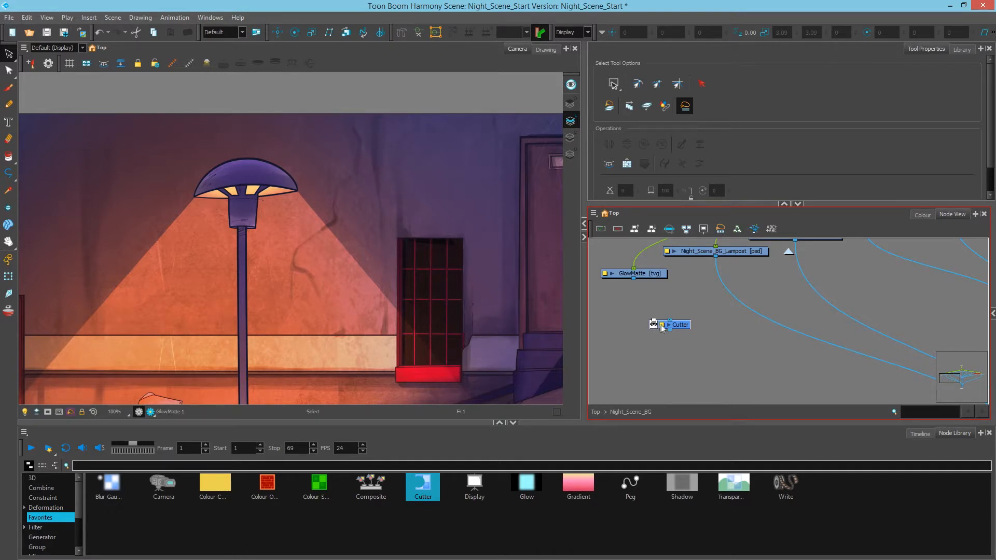
{"action": "double_click", "coordinate": [678, 325]}
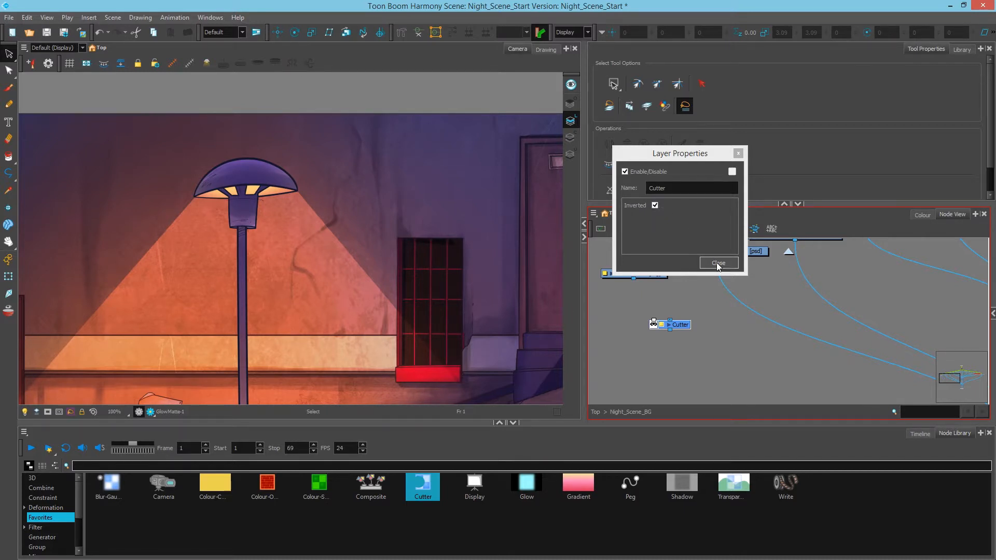
{"action": "left_click", "coordinate": [718, 263]}
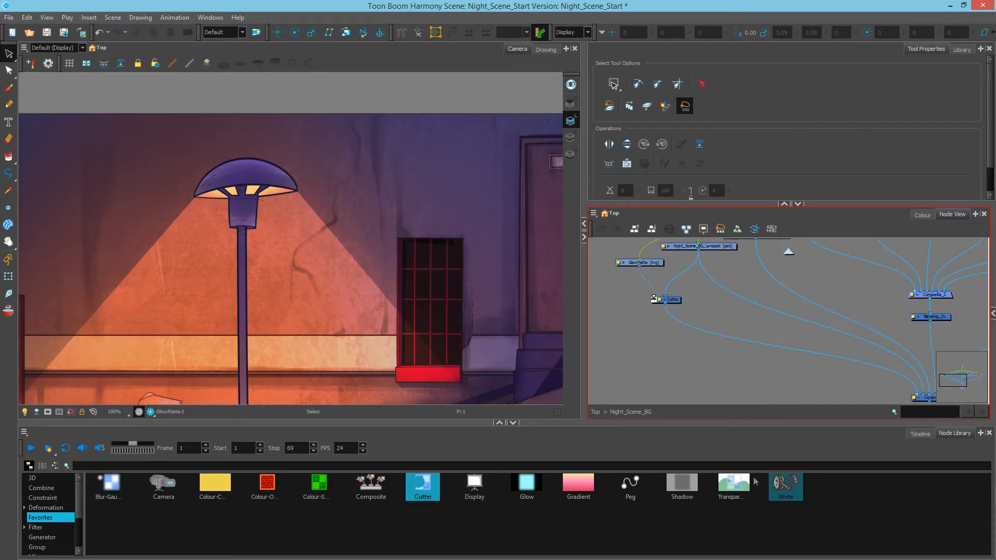
- Attach a Display_1 node to the Cutter, then switch the viewer back to Display
{"action": "left_click", "coordinate": [474, 488]}
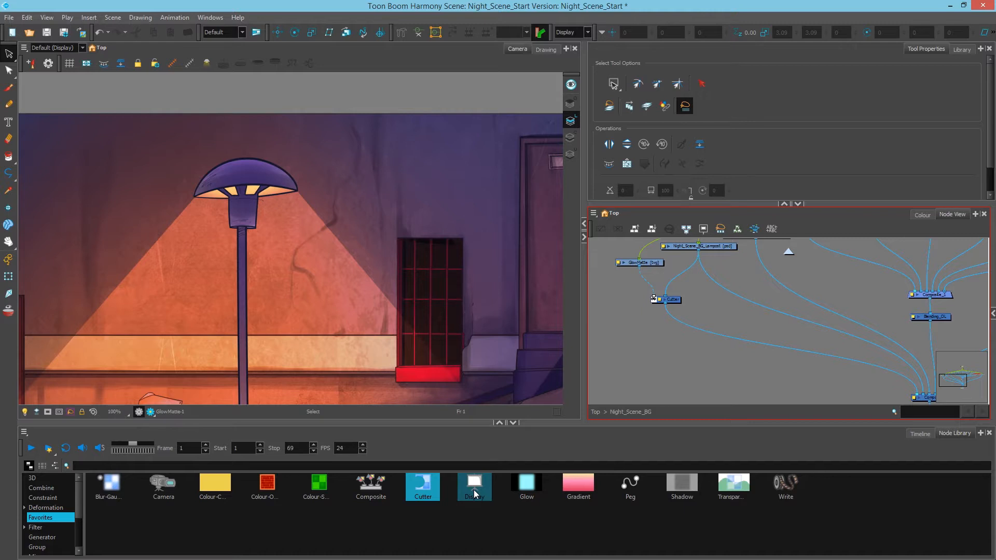
{"action": "left_click", "coordinate": [473, 483]}
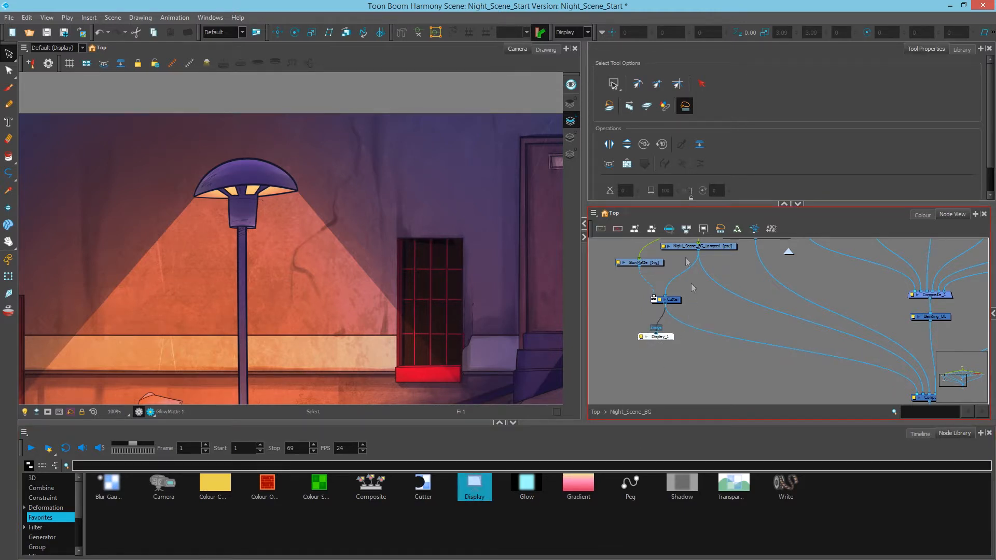
{"action": "left_click", "coordinate": [585, 32]}
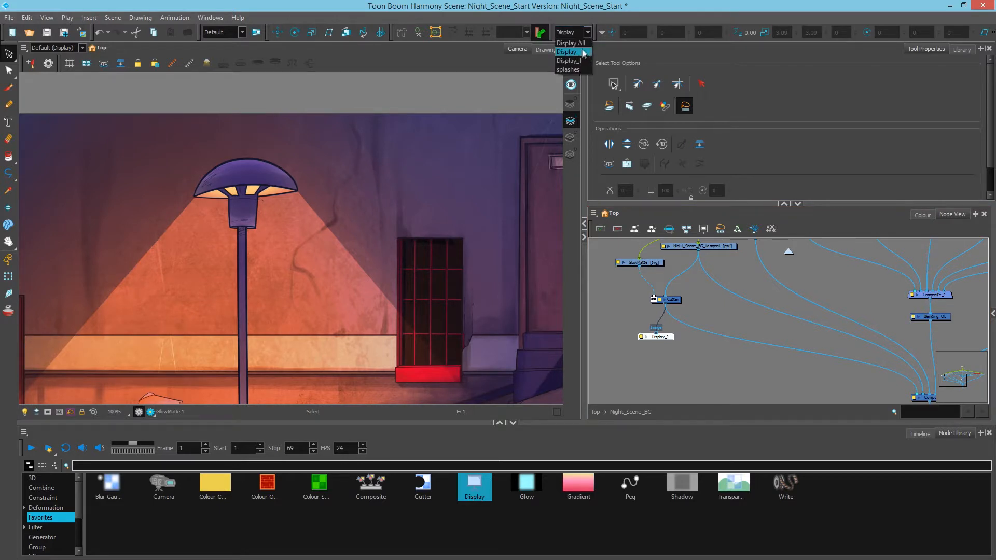
{"action": "left_click", "coordinate": [568, 61]}
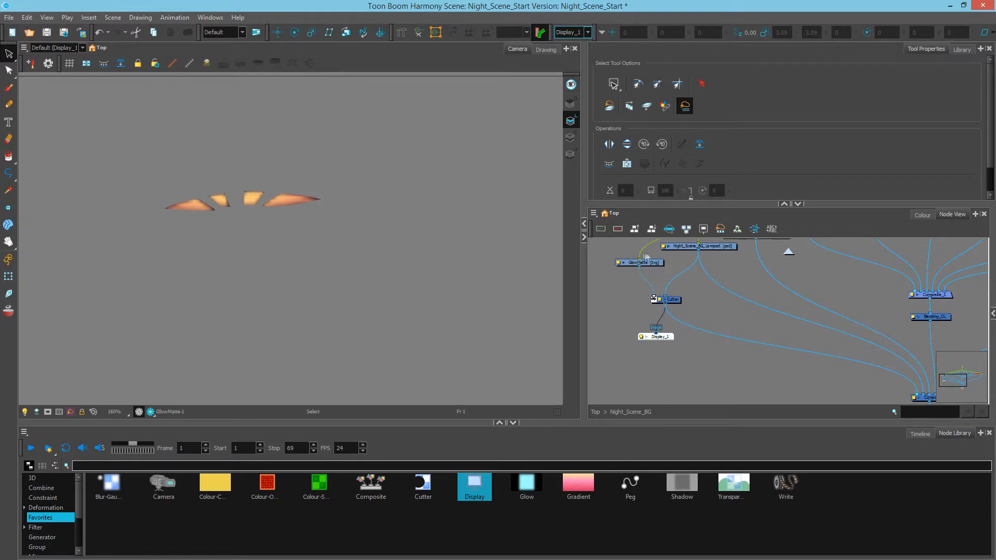
{"action": "left_click", "coordinate": [587, 32]}
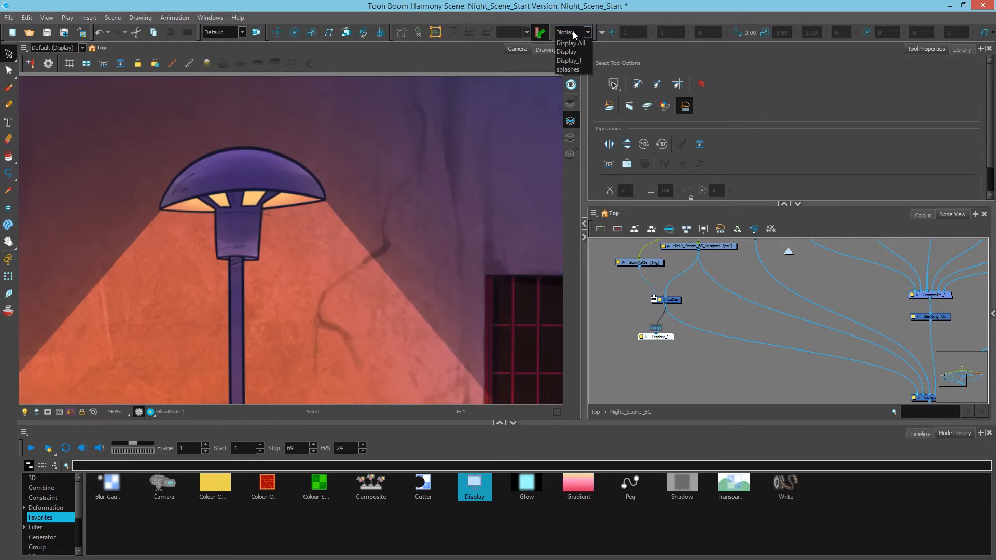
- Show the Timeline and select the empty frame 69 cell on GlowMatte for exposure options
{"action": "left_click", "coordinate": [567, 51]}
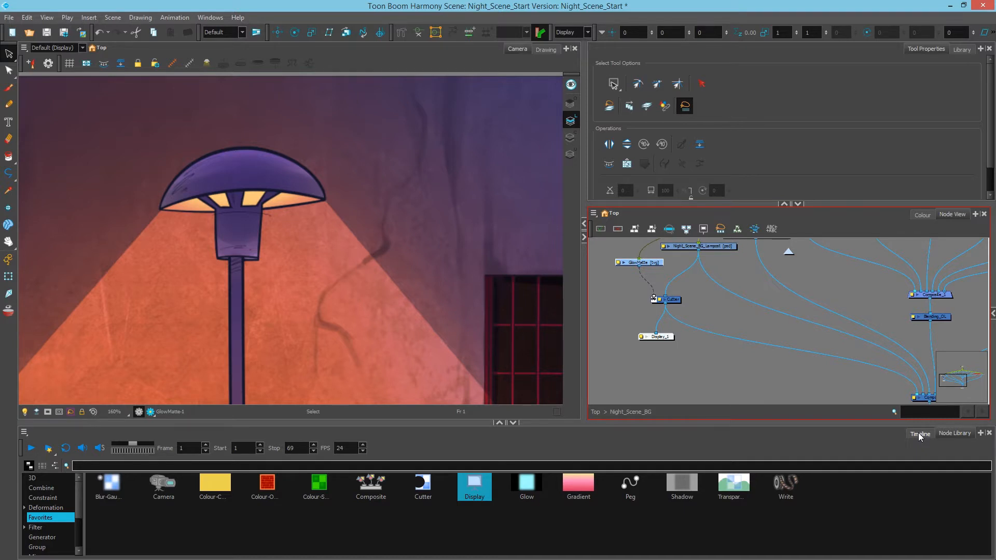
{"action": "left_click", "coordinate": [920, 433]}
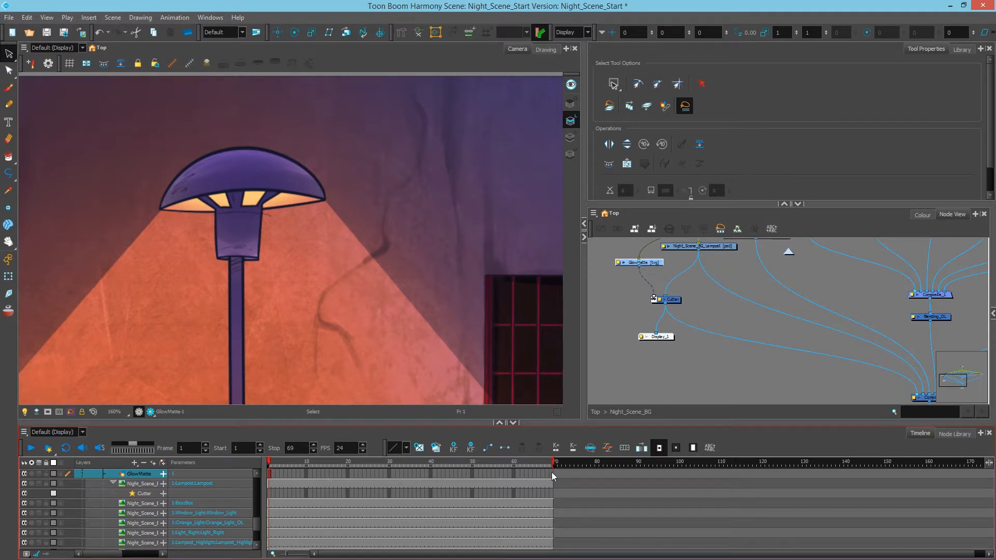
{"action": "left_click", "coordinate": [552, 473]}
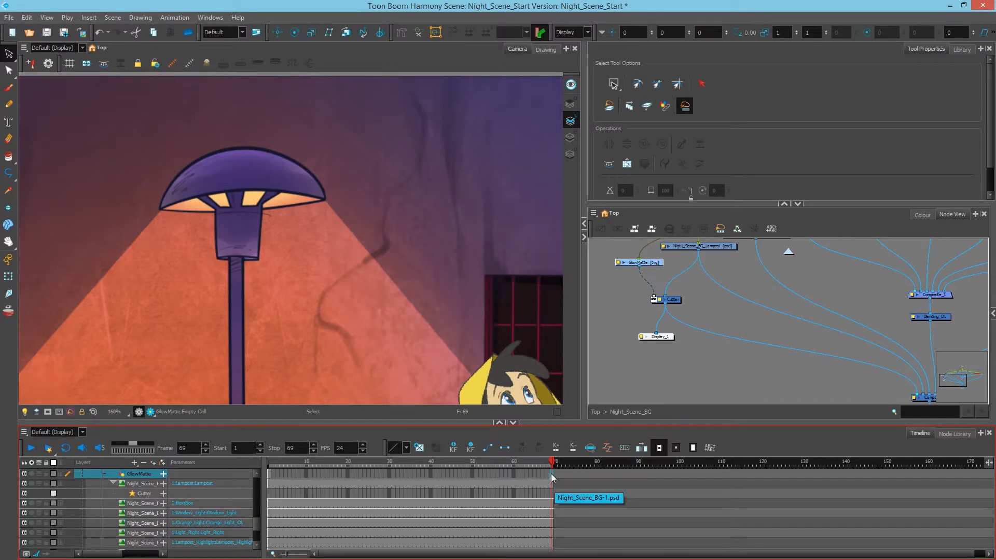
{"action": "right_click", "coordinate": [553, 477]}
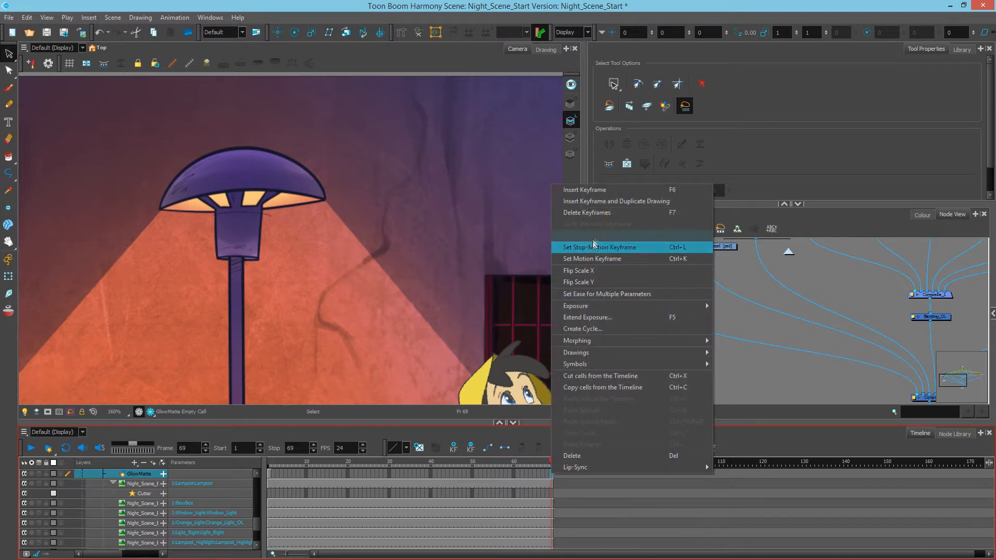
{"action": "mouse_move", "coordinate": [575, 305]}
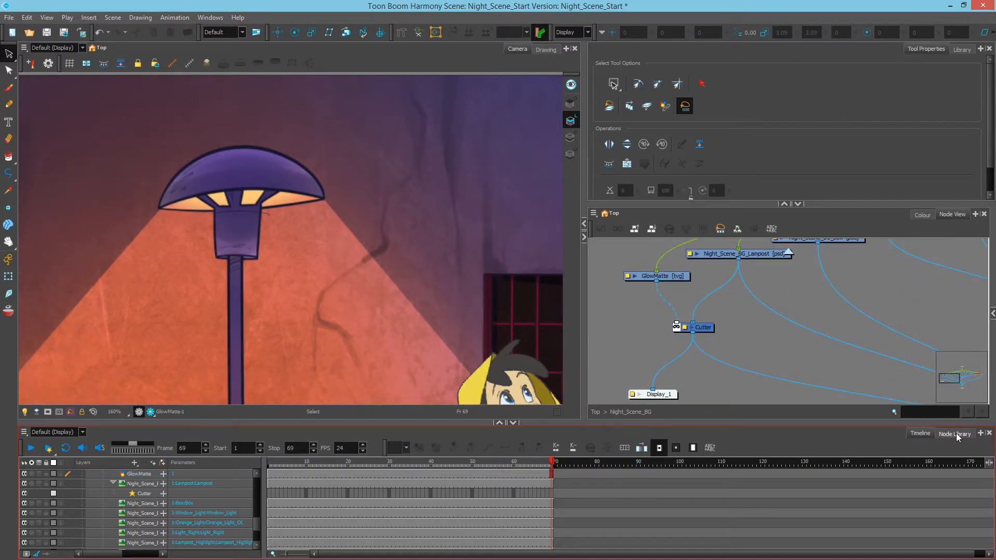
- Search the Node Library for 'glow' and connect a Glow node under the Cutter
{"action": "left_click", "coordinate": [954, 434]}
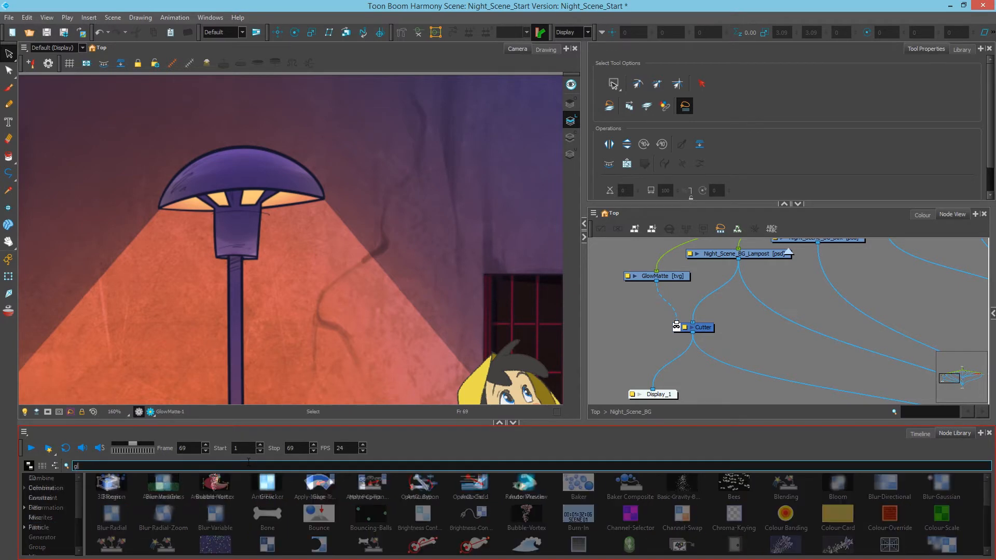
{"action": "type", "text": "low"}
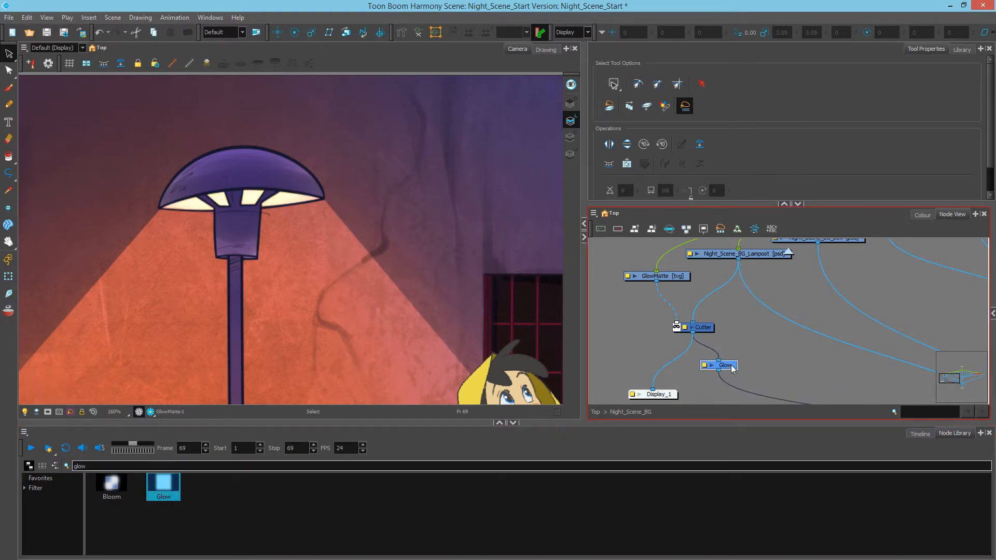
{"action": "left_click_drag", "start_coordinate": [719, 366], "coordinate": [697, 368]}
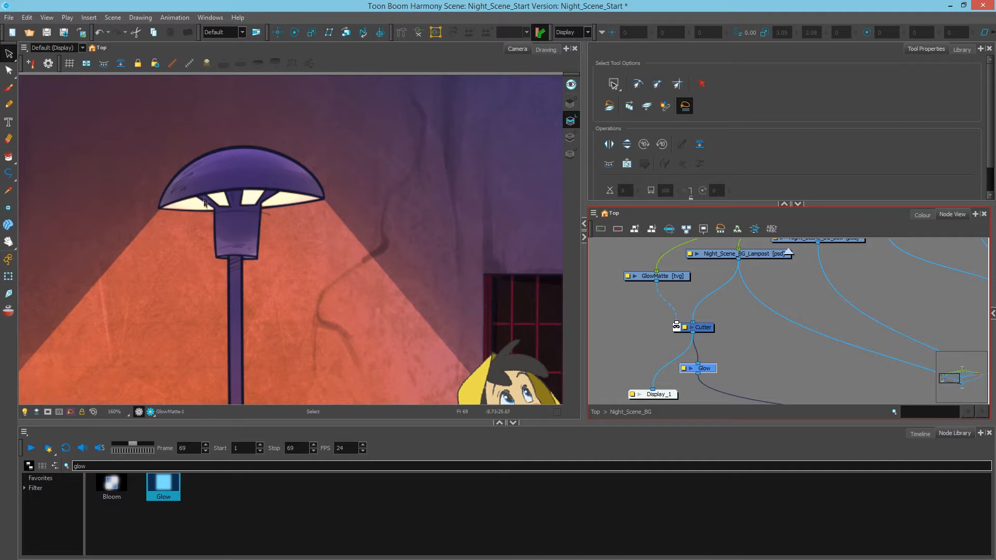
{"action": "mouse_move", "coordinate": [305, 216]}
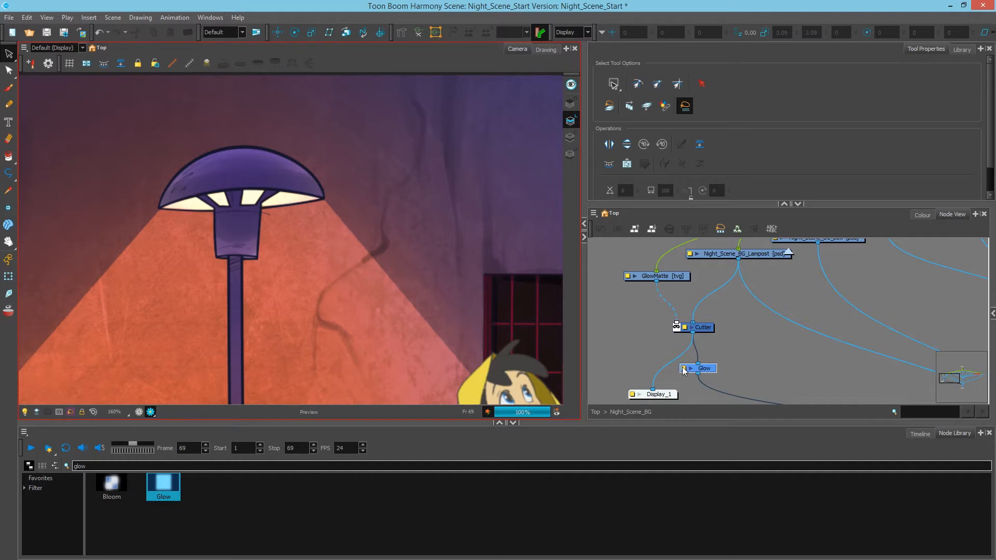
- Set the Glow node to Use Source Colour with a radius of 5
{"action": "double_click", "coordinate": [704, 369]}
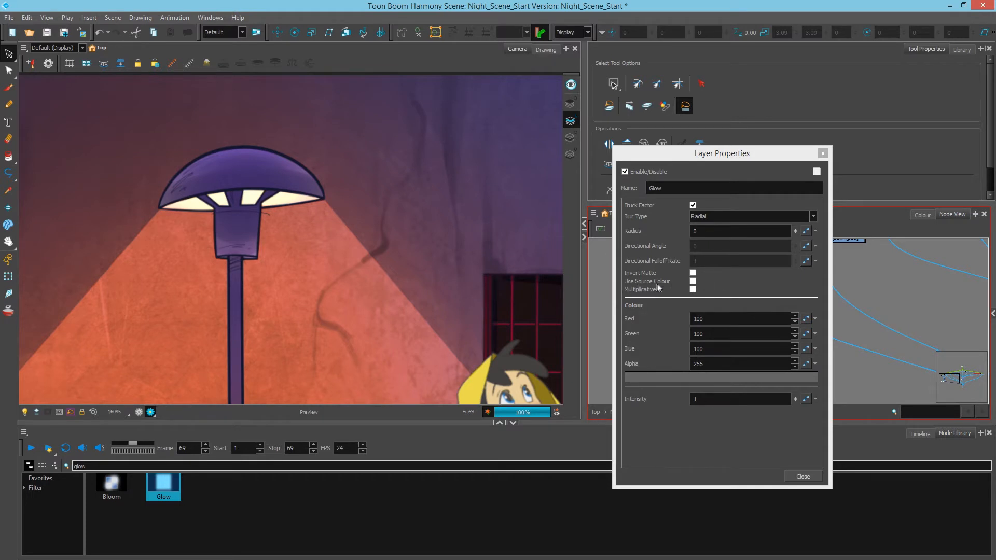
{"action": "mouse_move", "coordinate": [357, 231]}
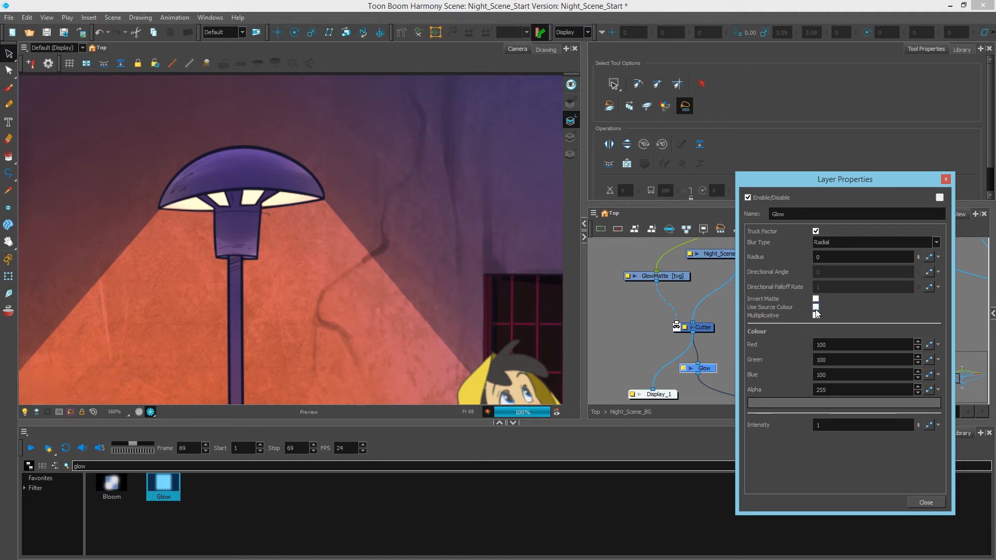
{"action": "left_click", "coordinate": [816, 308]}
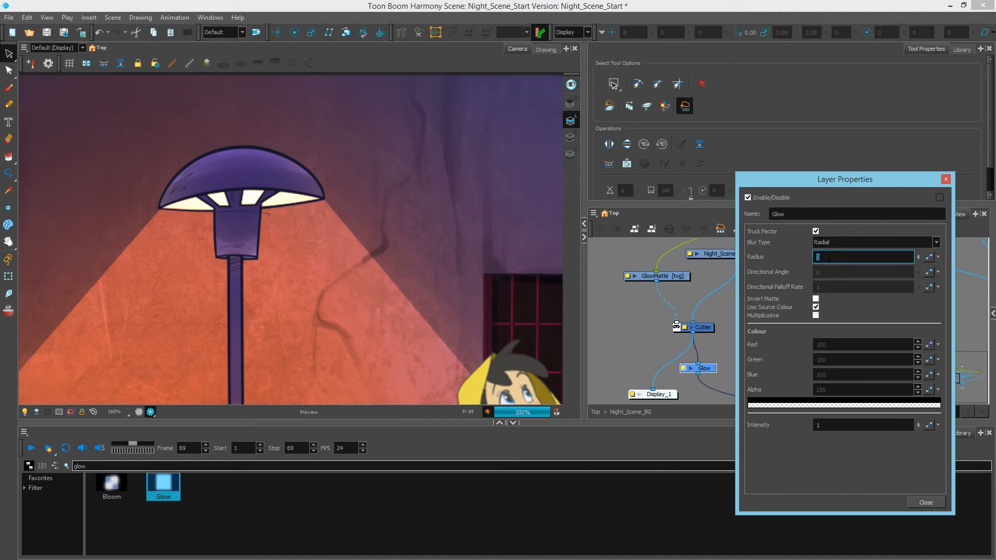
{"action": "type", "text": "5"}
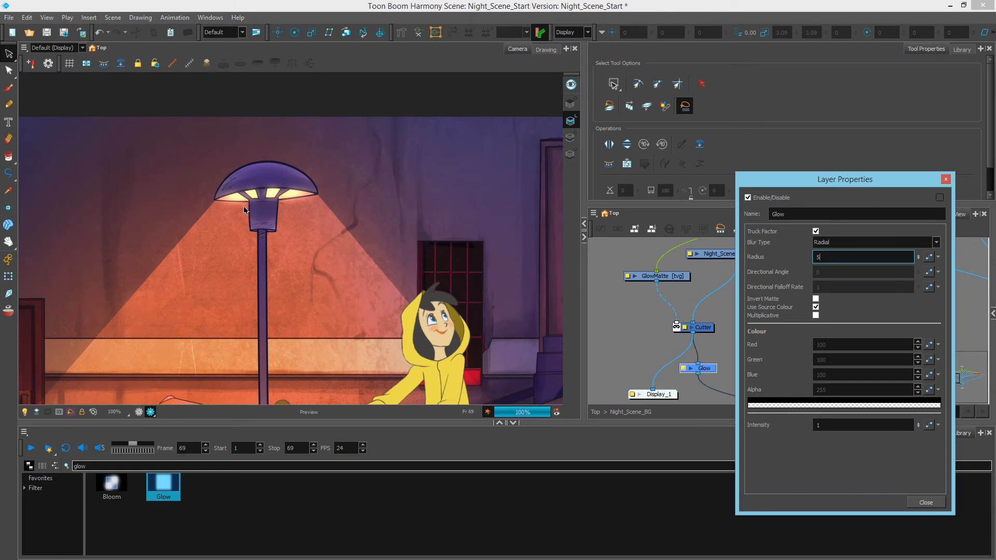
{"action": "mouse_move", "coordinate": [416, 296]}
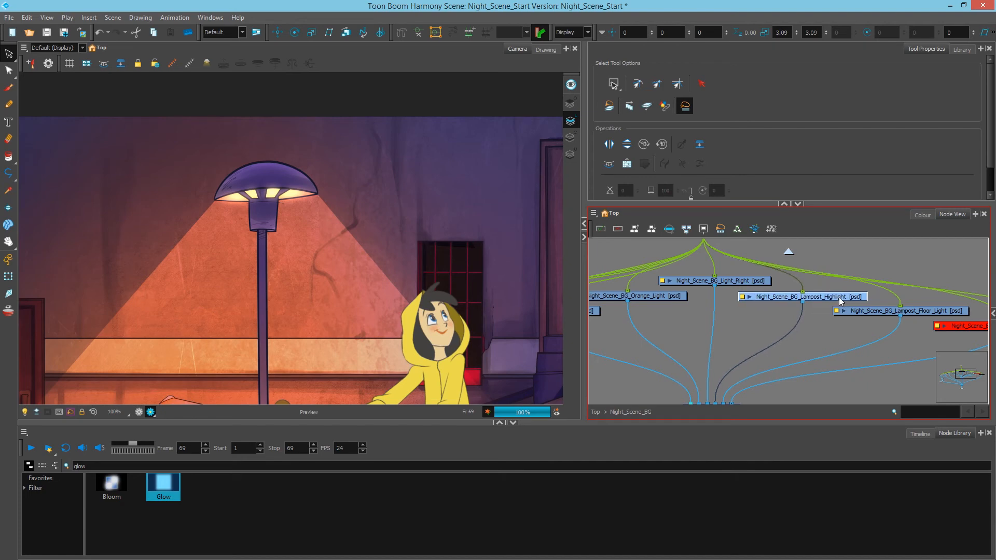
{"action": "mouse_move", "coordinate": [258, 291]}
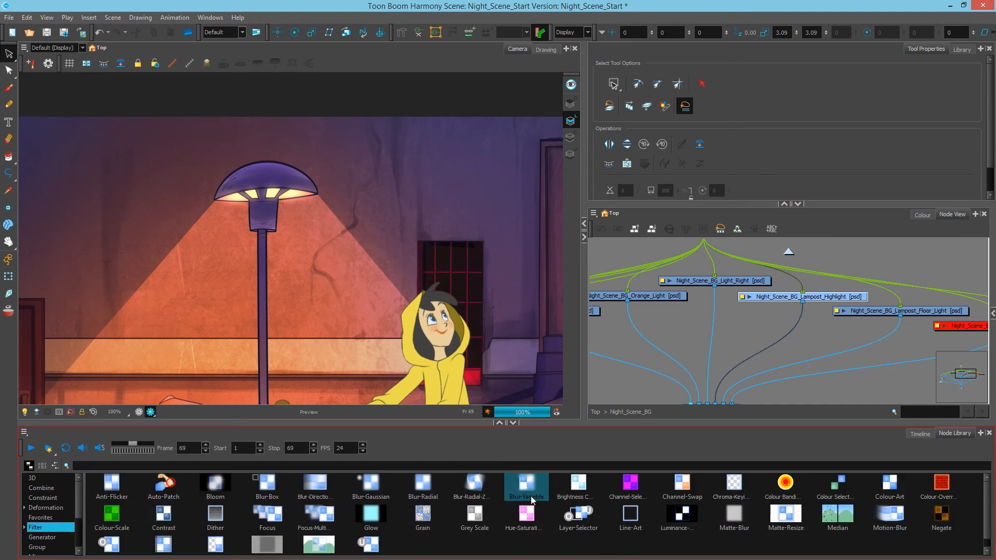
- Attach a Blur-Radial node under Lamppost_Highlight, then open and close its properties
{"action": "left_click", "coordinate": [421, 487]}
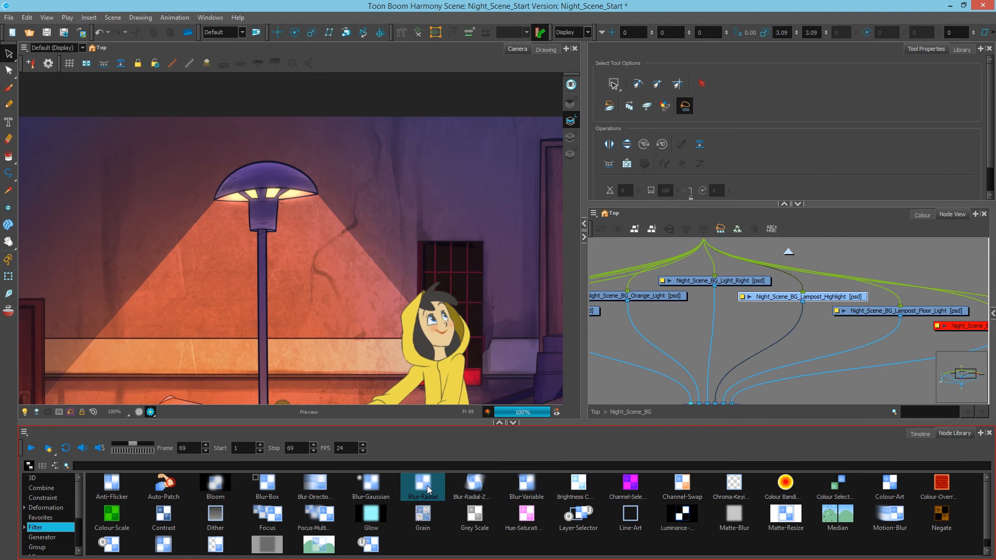
{"action": "left_click_drag", "start_coordinate": [421, 483], "coordinate": [791, 316]}
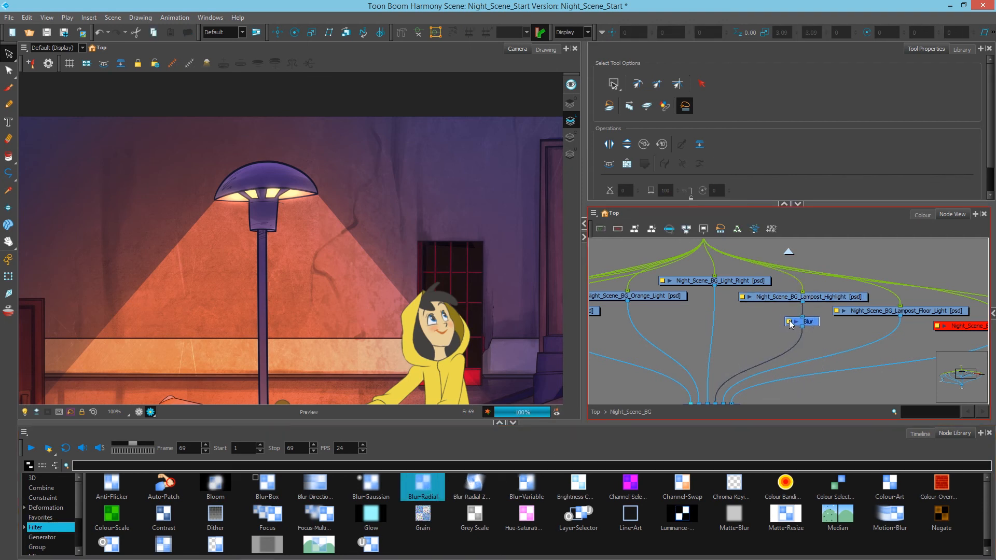
{"action": "double_click", "coordinate": [802, 322]}
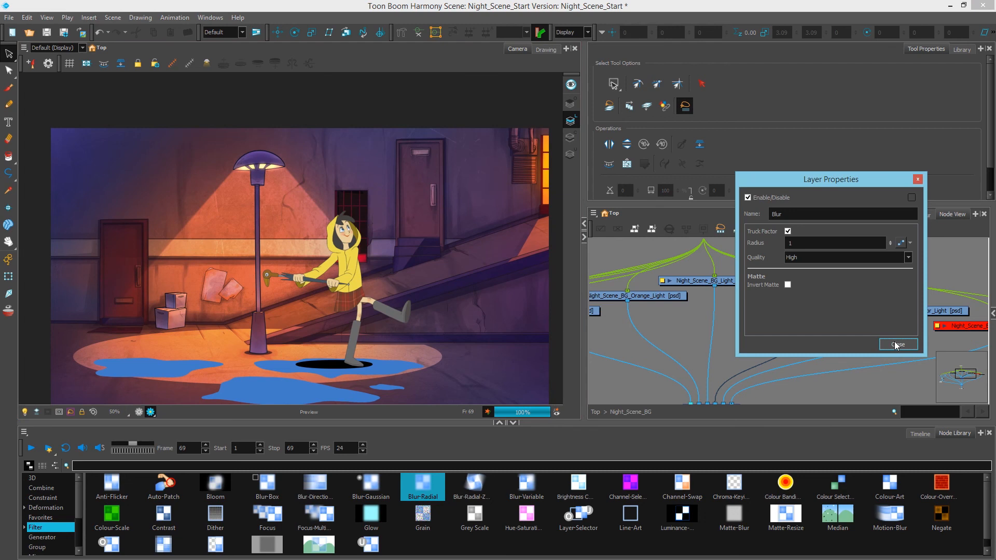
{"action": "left_click", "coordinate": [898, 344]}
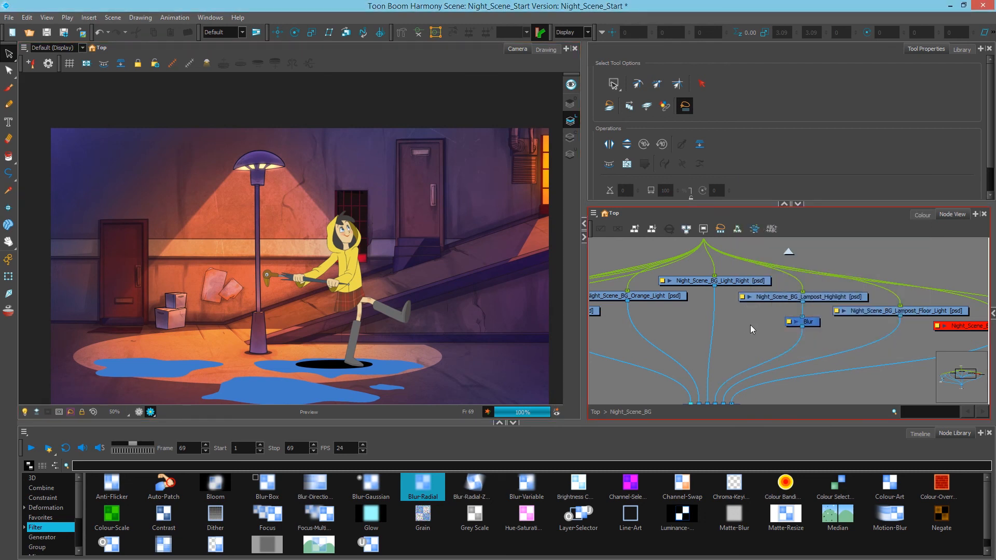